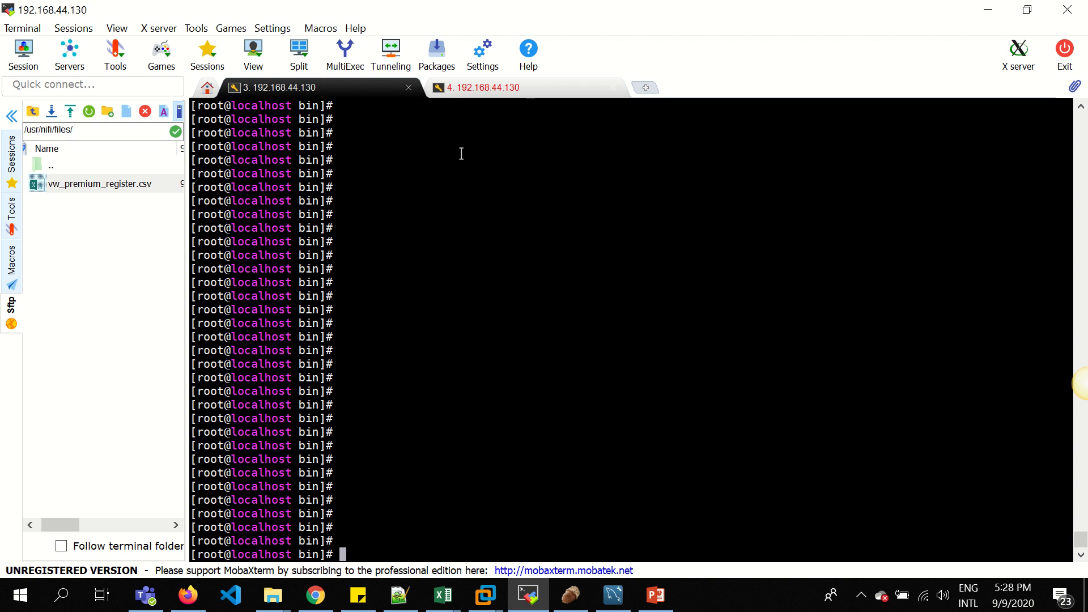
Step: Check ./nifi.sh status and the service status, highlighting the 'Active: active (running)' words
{"action": "type", "text": "./nifi.sh status"}
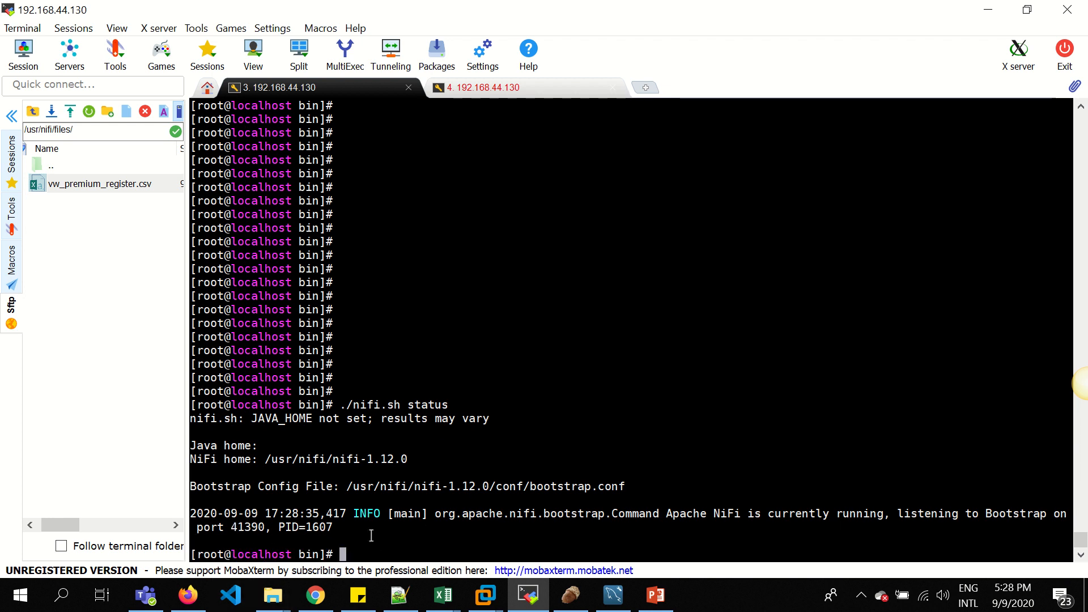
{"action": "type", "text": "systemctl status mysqld.service"}
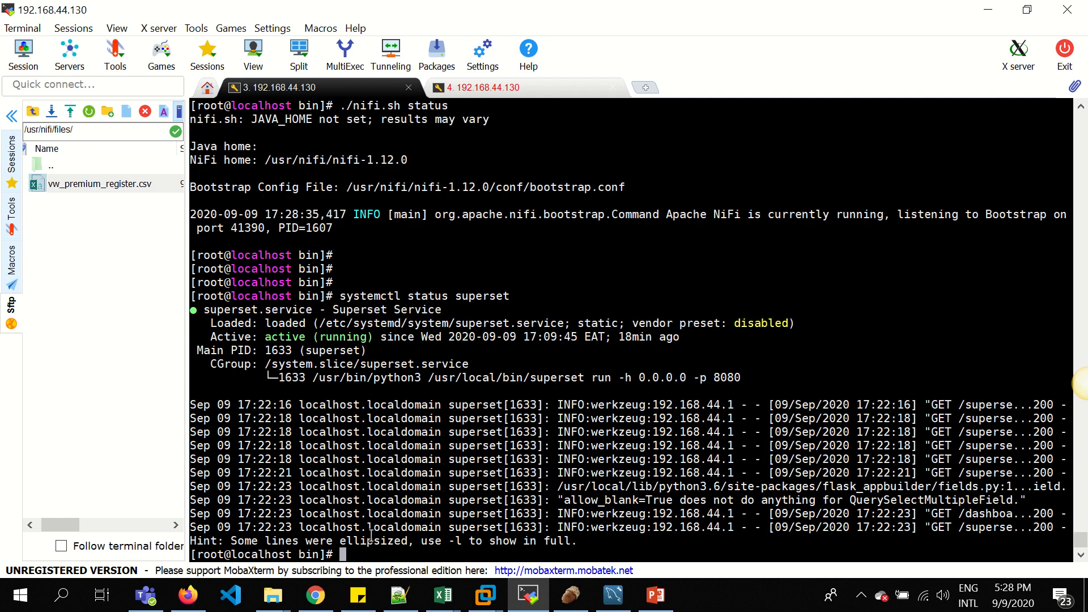
{"action": "scroll", "scroll_direction": "down", "scroll_amount": 3}
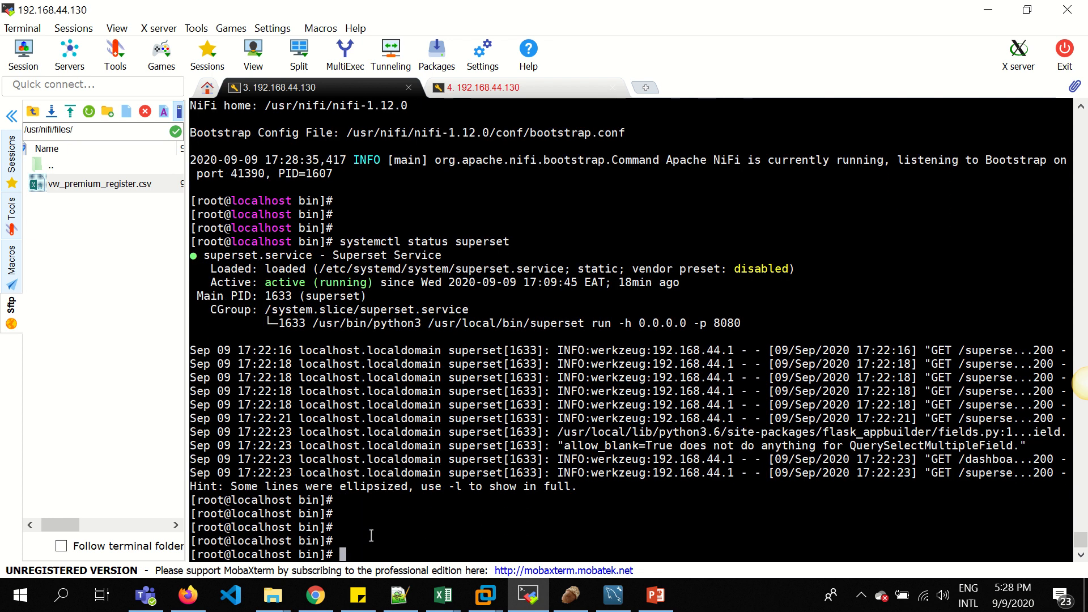
{"action": "double_click", "coordinate": [233, 282]}
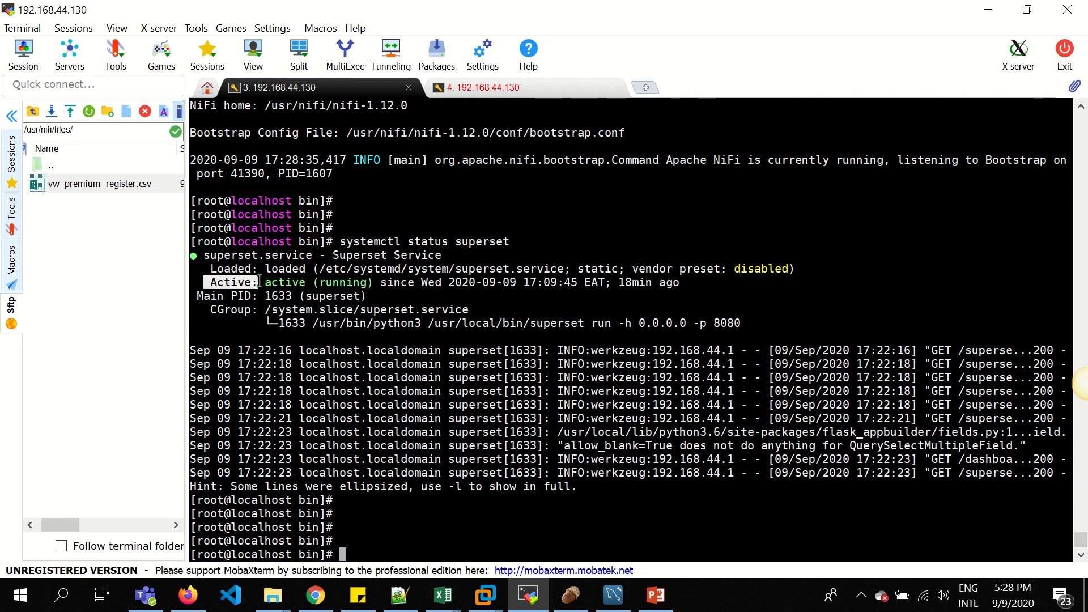
{"action": "double_click", "coordinate": [314, 282]}
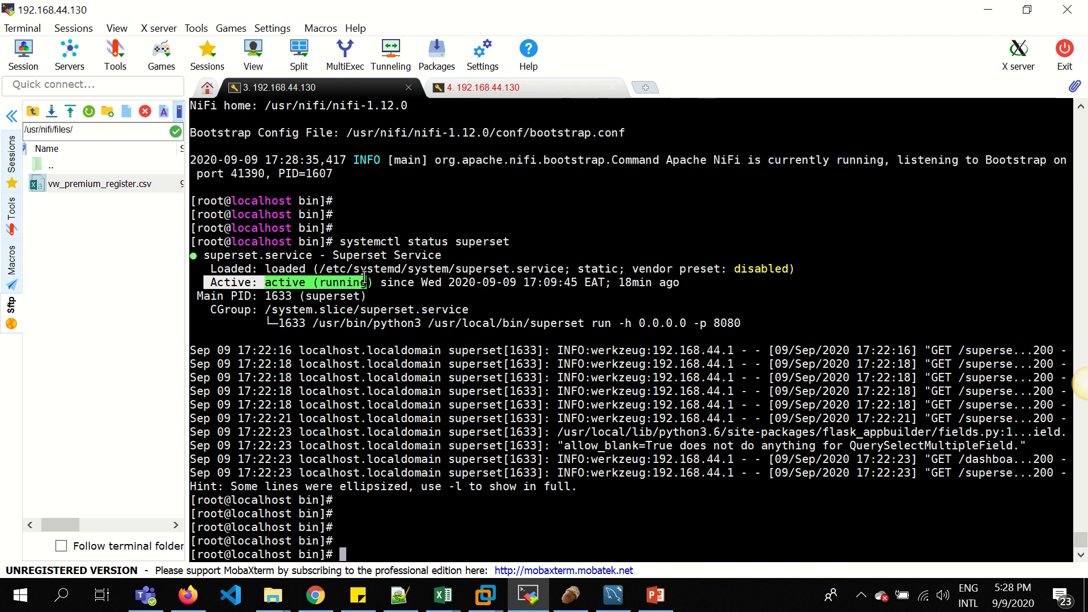
Step: Check systemctl status mysqld.service is active, glancing at the NiFi flow and the vw_premium_register.csv spreadsheet
{"action": "type", "text": "systemctl status mysqld.service"}
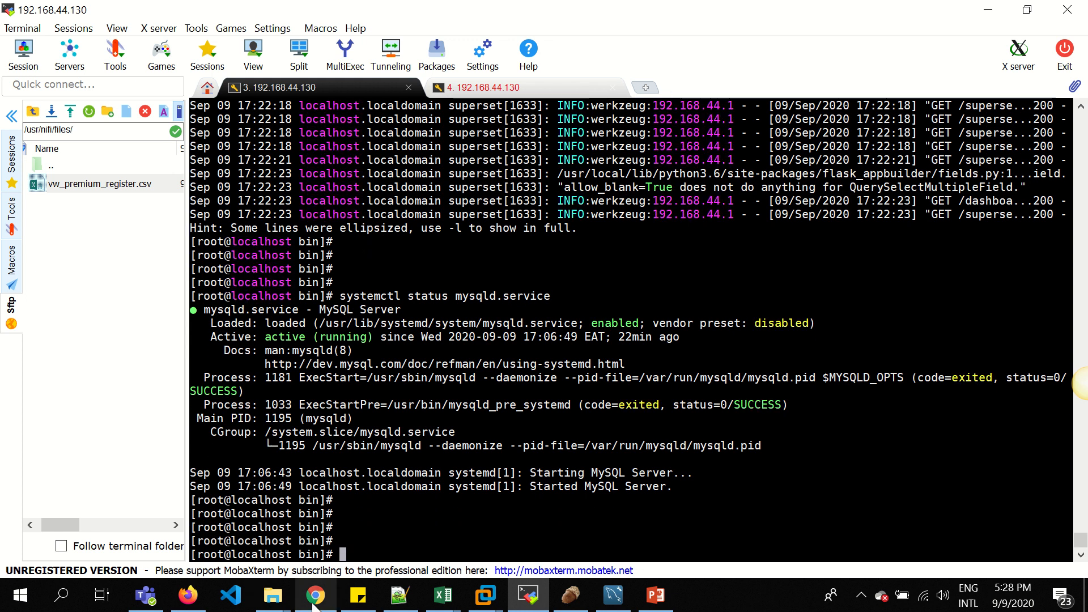
{"action": "left_click", "coordinate": [314, 595]}
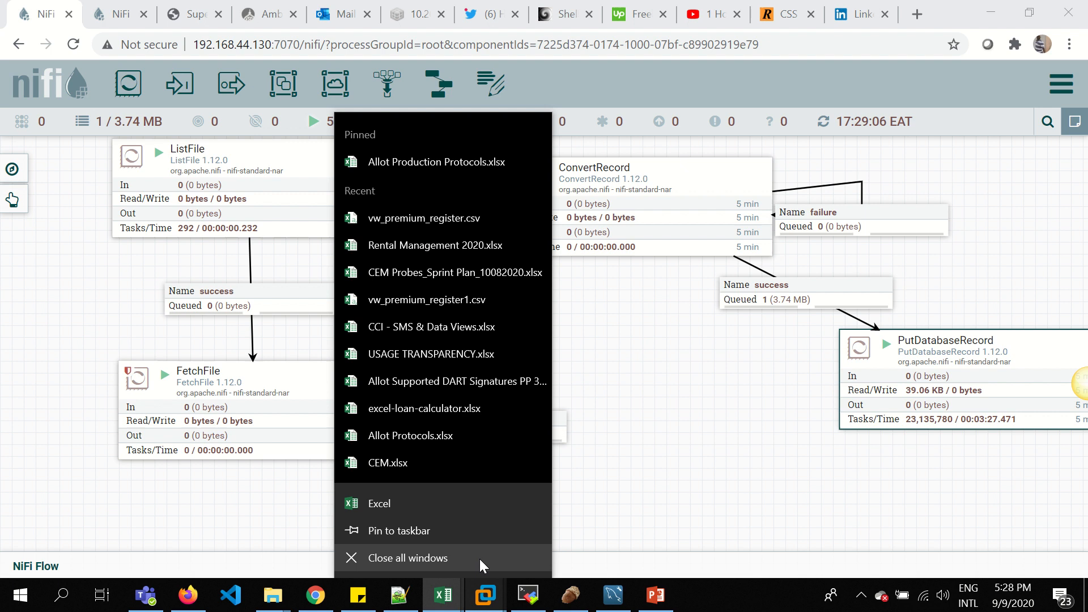
{"action": "left_click", "coordinate": [425, 218]}
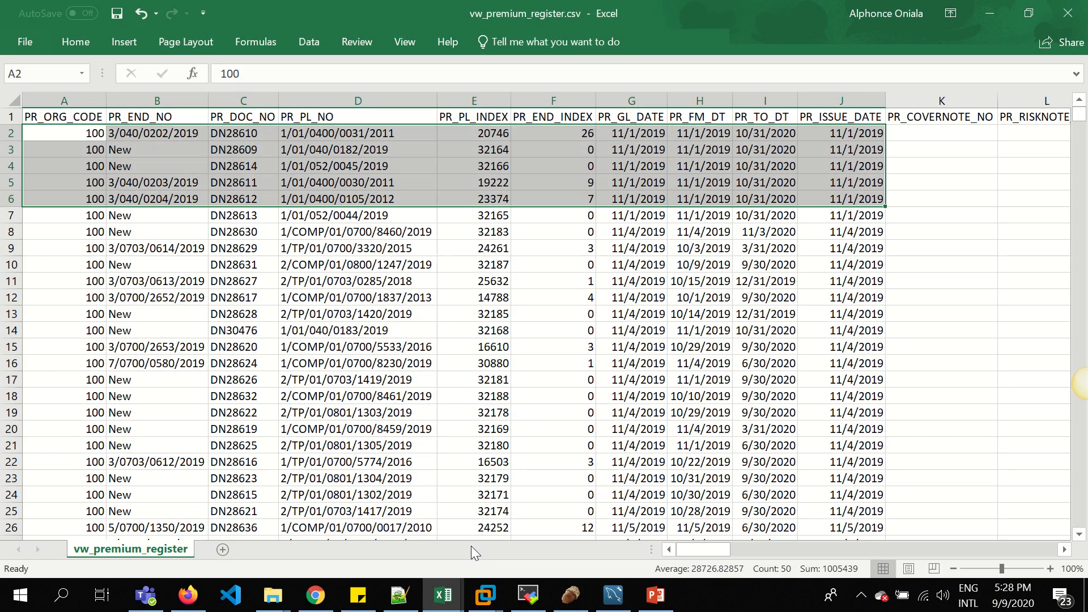
{"action": "left_click", "coordinate": [357, 200]}
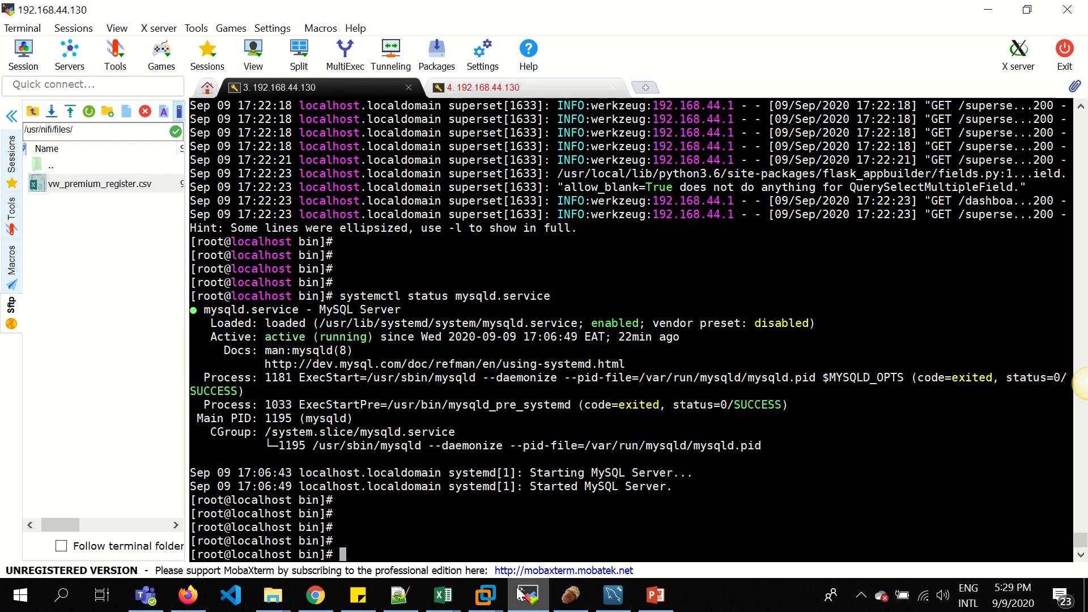
Step: Confirm vw_premium_register.csv sits in /usr/nifi/files/ on the server, then bring the NiFi flow forward
{"action": "left_click", "coordinate": [98, 131]}
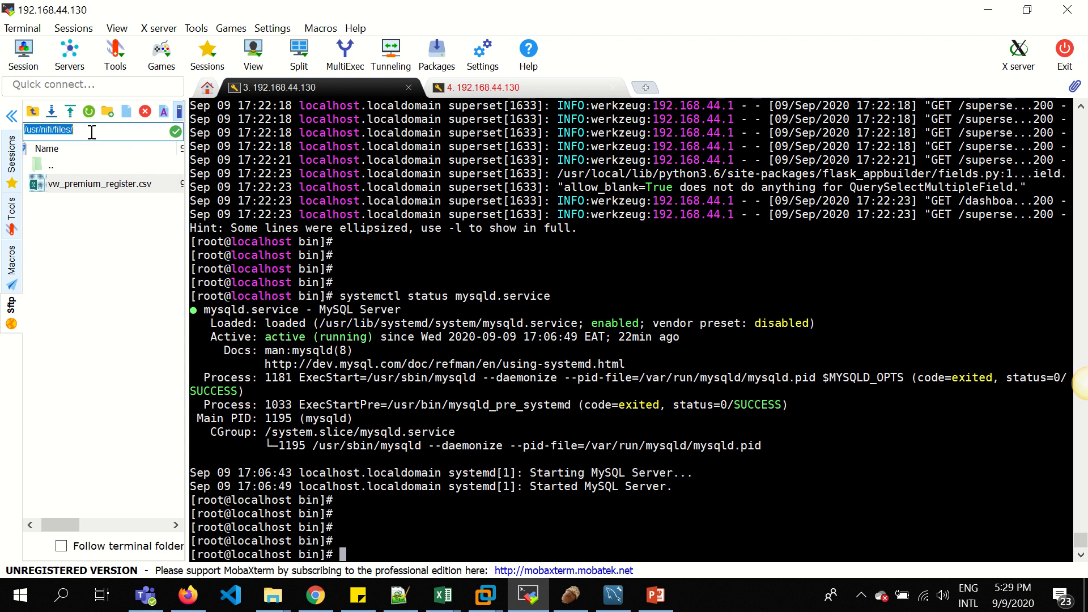
{"action": "left_click", "coordinate": [102, 184]}
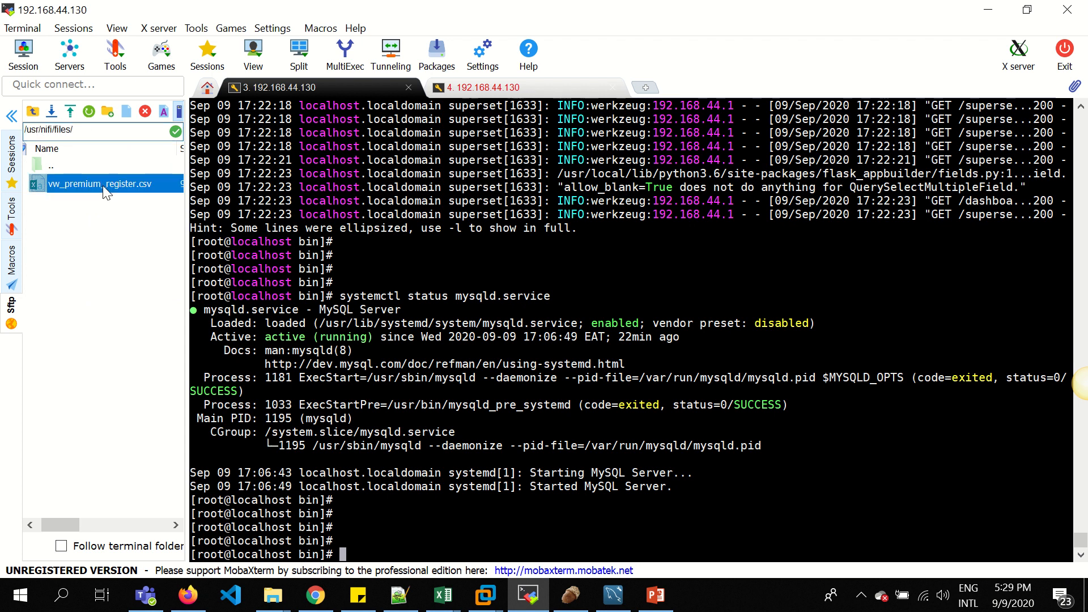
{"action": "left_click", "coordinate": [315, 595]}
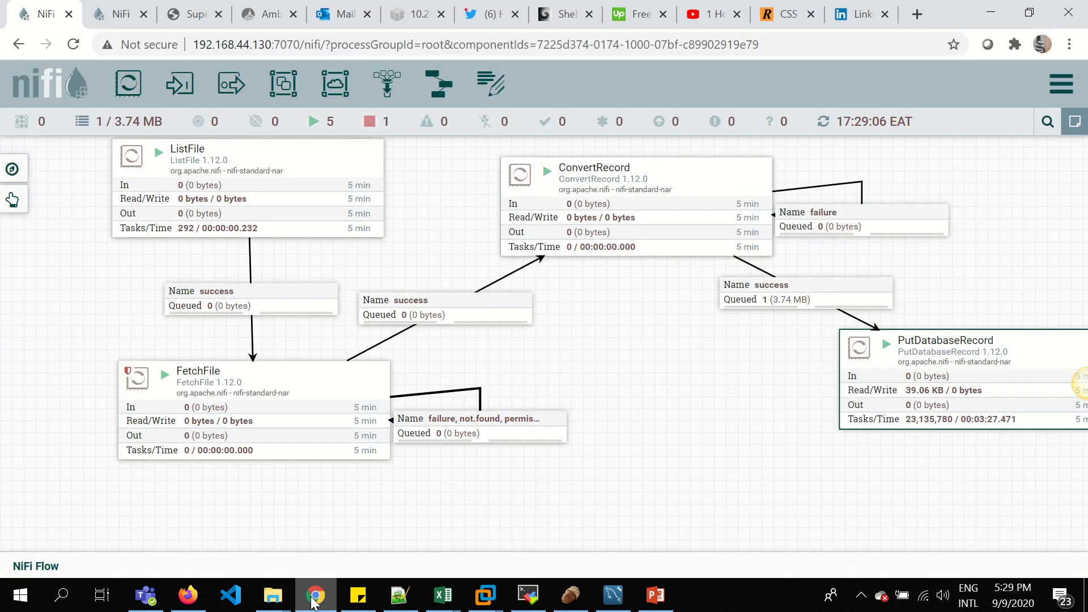
{"action": "double_click", "coordinate": [186, 149]}
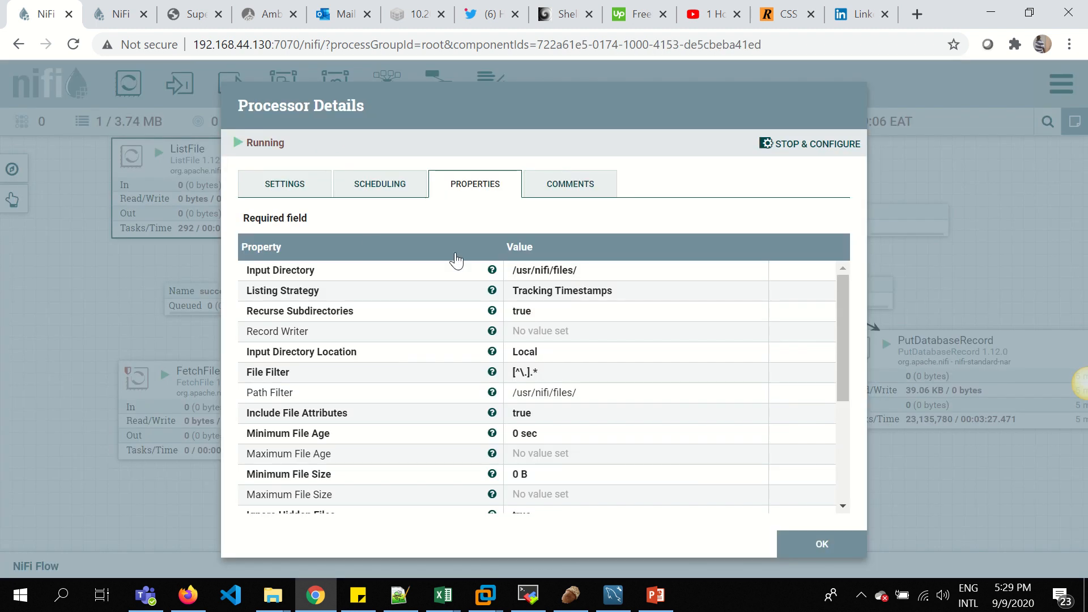
{"action": "mouse_move", "coordinate": [567, 314]}
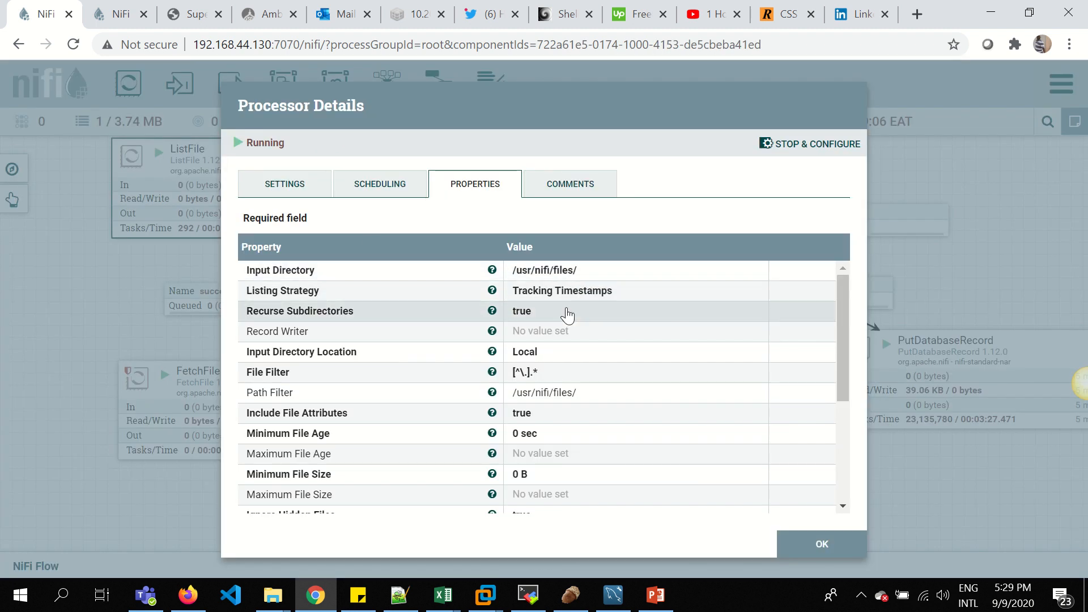
{"action": "mouse_move", "coordinate": [557, 283]}
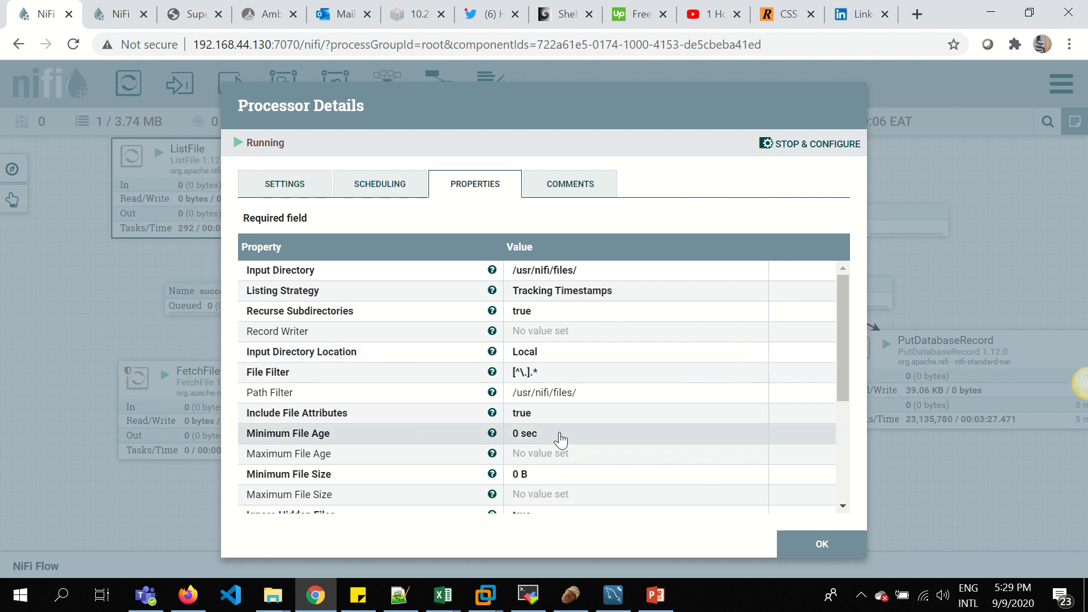
{"action": "mouse_move", "coordinate": [541, 360]}
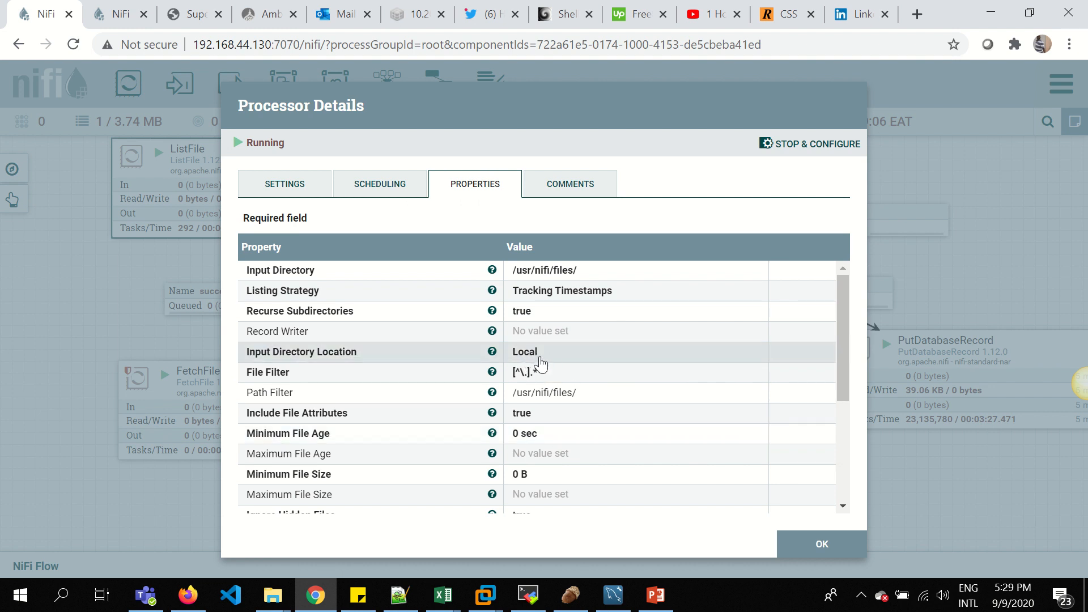
{"action": "mouse_move", "coordinate": [569, 354]}
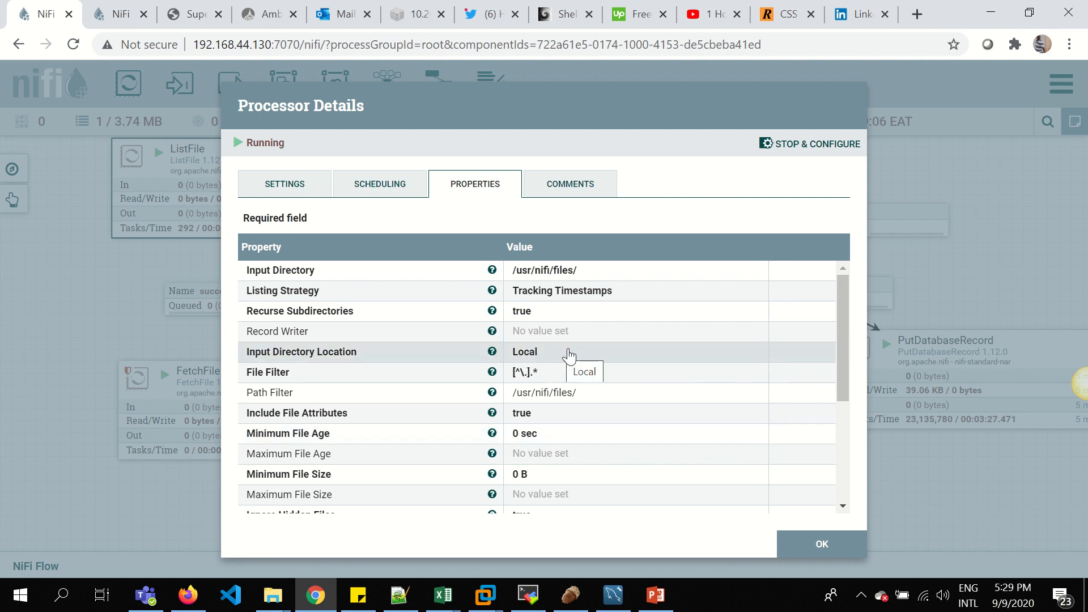
{"action": "left_click", "coordinate": [821, 543]}
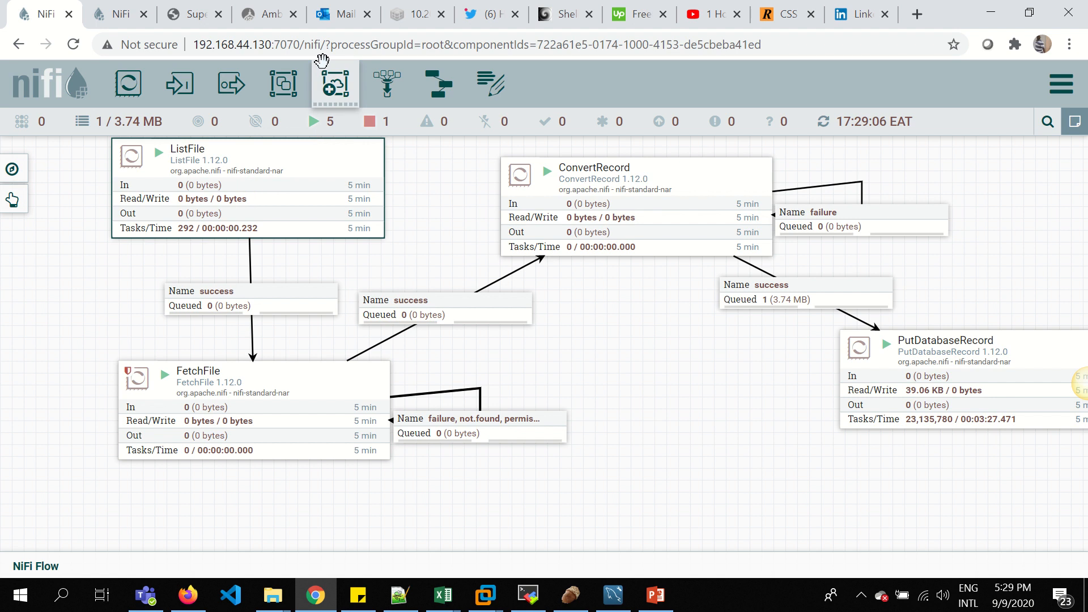
{"action": "double_click", "coordinate": [252, 44]}
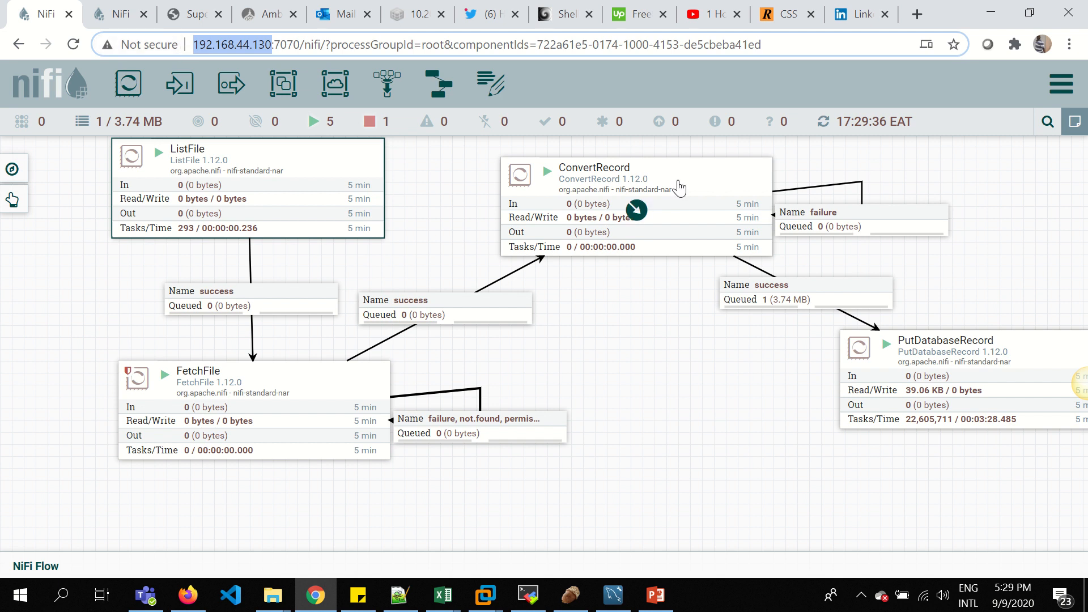
{"action": "mouse_move", "coordinate": [555, 289]}
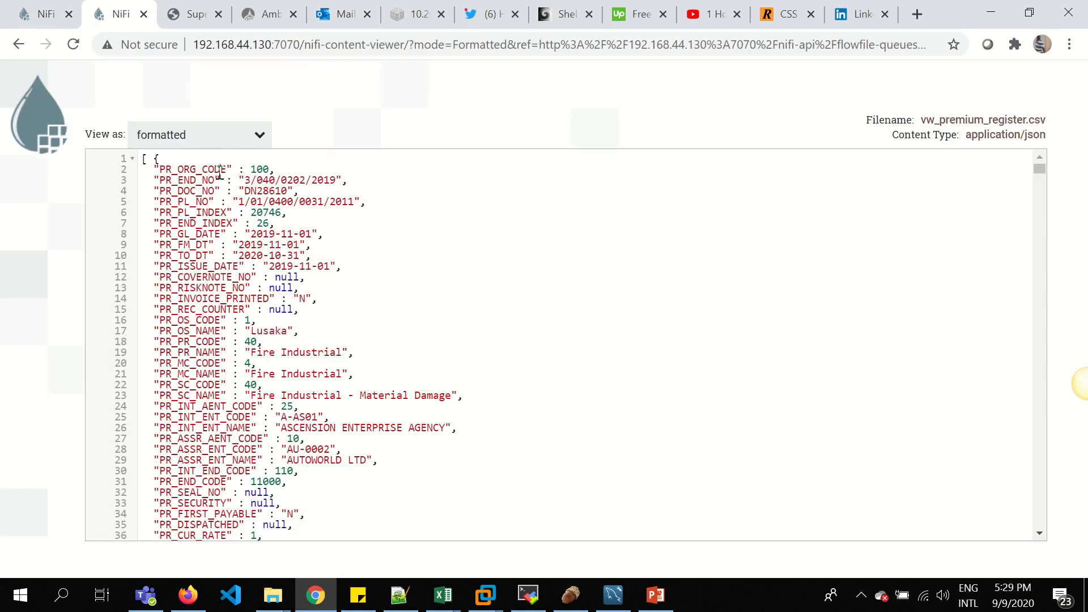
Step: View the queued flowfile content as formatted JSON and scroll to the second record
{"action": "left_click", "coordinate": [221, 233]}
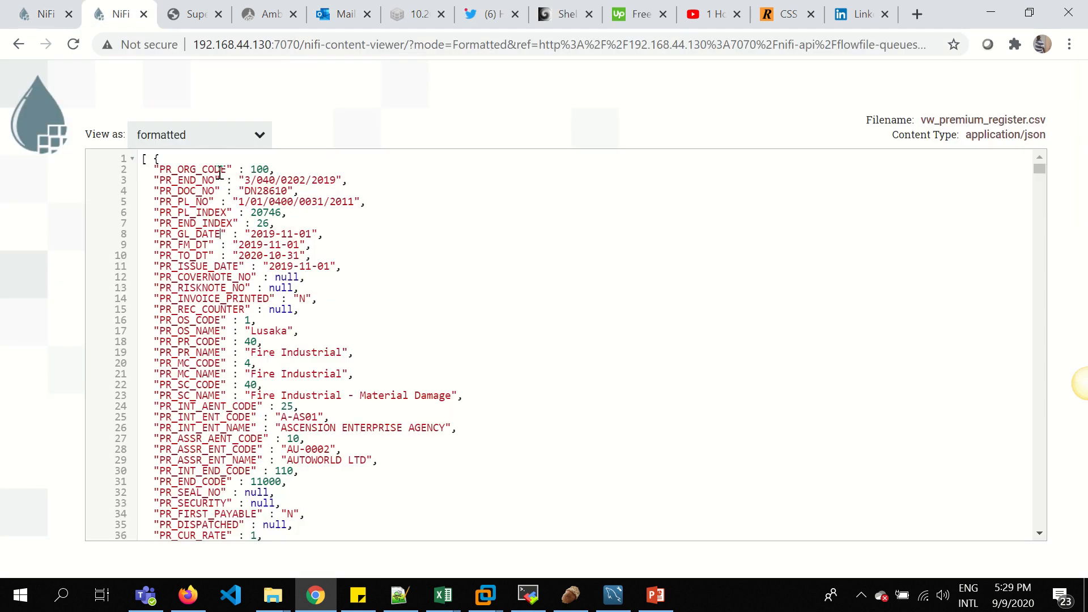
{"action": "scroll", "scroll_direction": "down", "scroll_amount": 3}
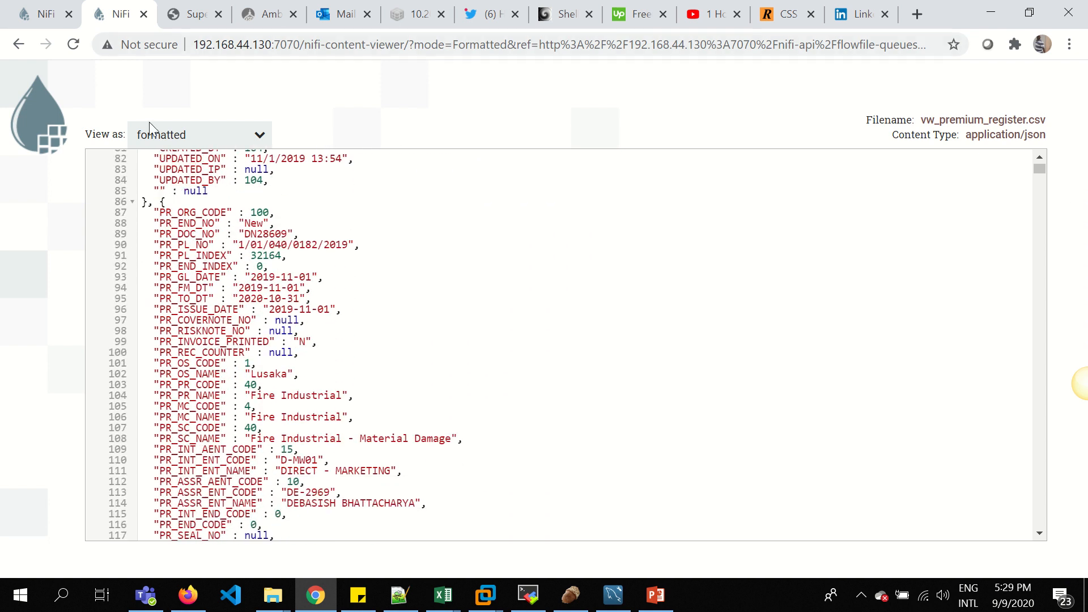
{"action": "mouse_move", "coordinate": [42, 13]}
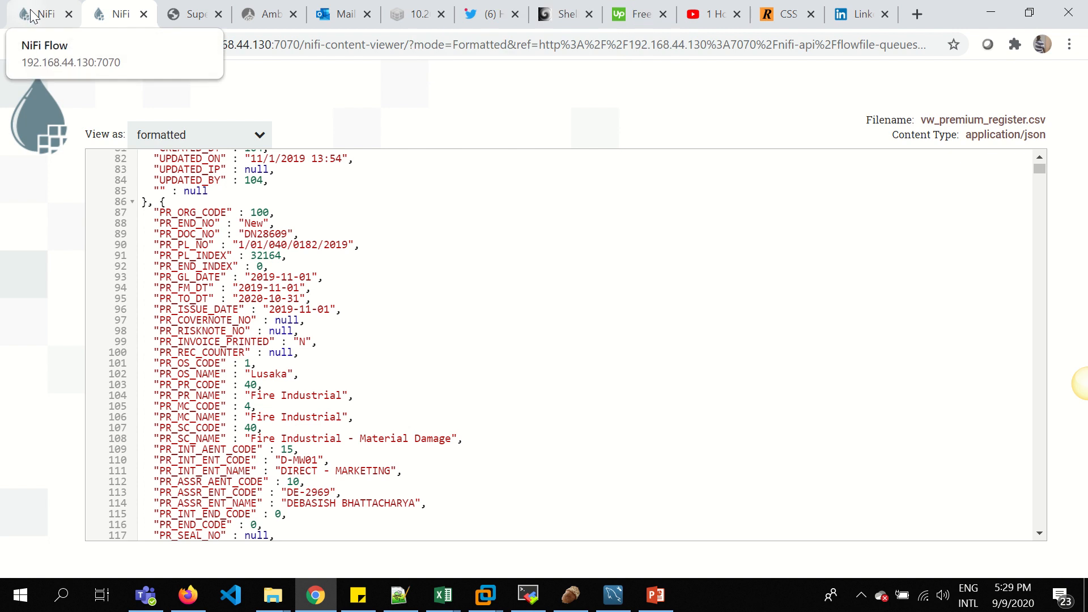
Step: Review the PutDatabaseRecord processor's properties: INSERT into vw_premium_register via MySQLDBCPConnectionPool
{"action": "left_click", "coordinate": [39, 14]}
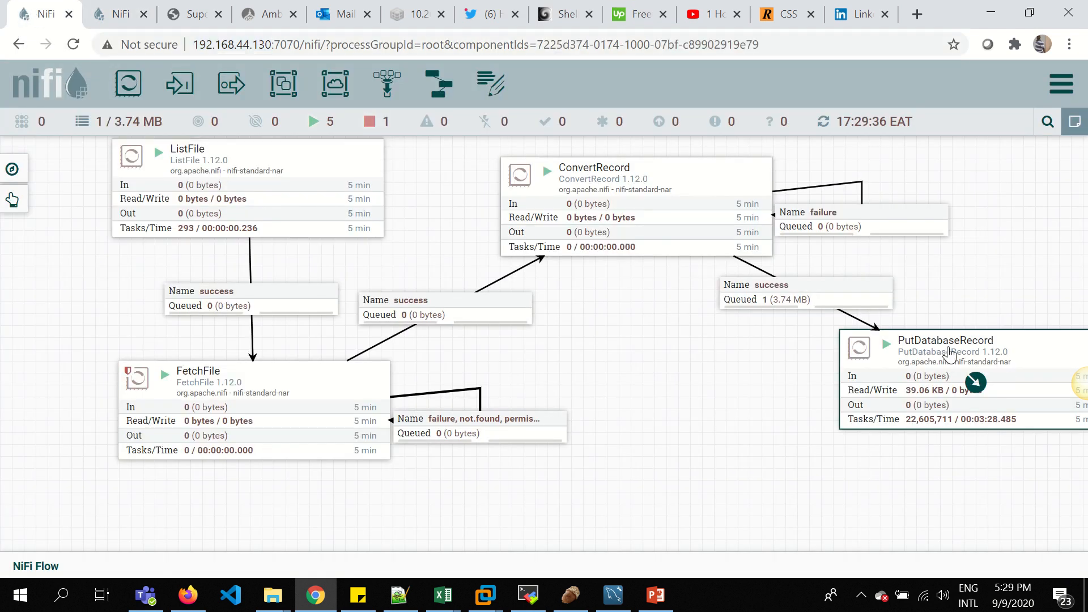
{"action": "double_click", "coordinate": [946, 340]}
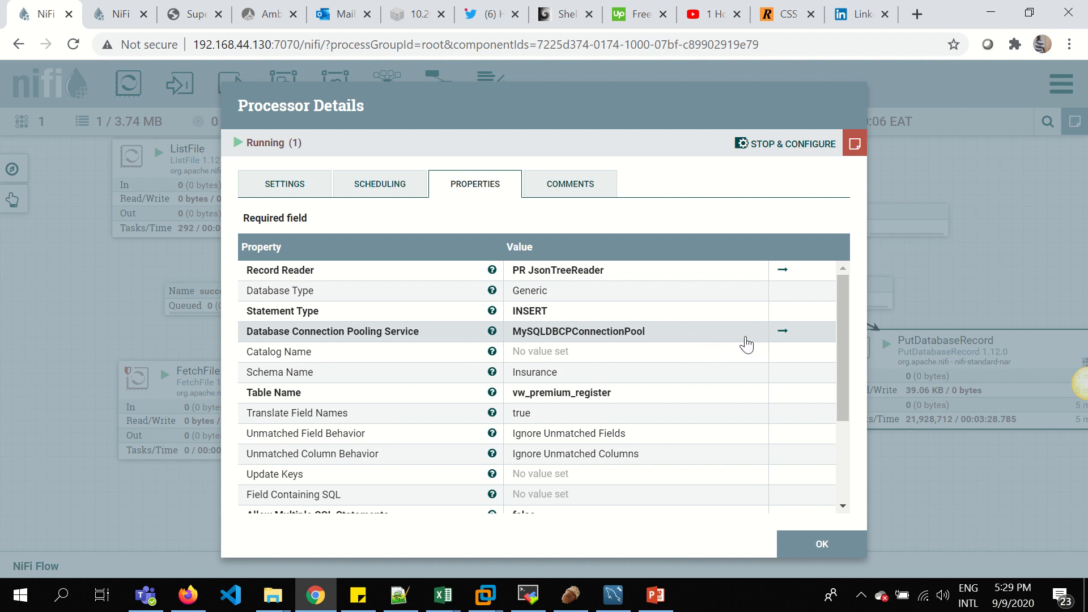
{"action": "mouse_move", "coordinate": [551, 403]}
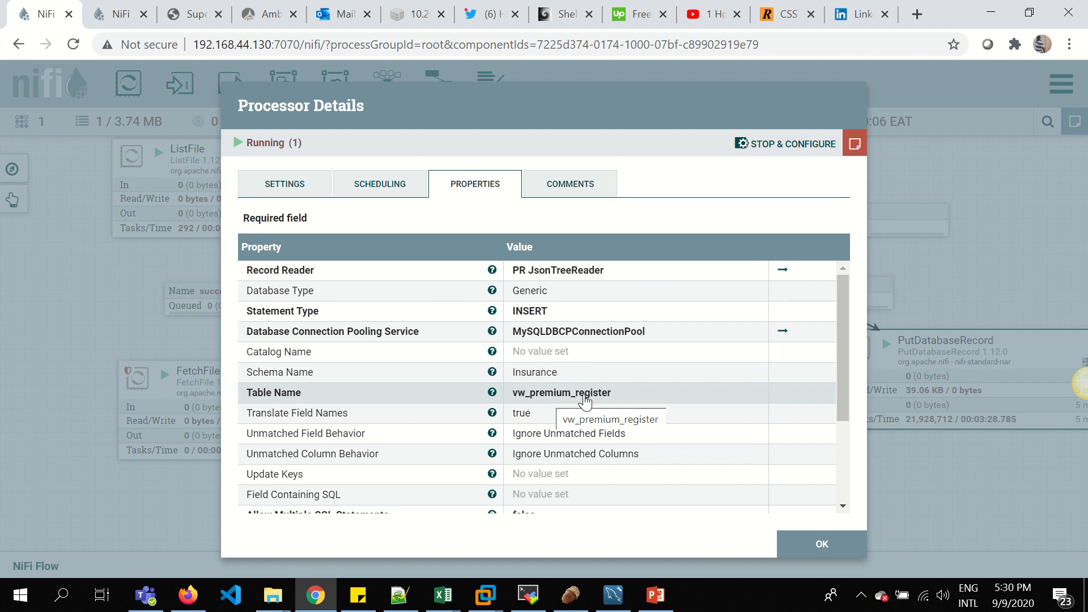
{"action": "mouse_move", "coordinate": [780, 338]}
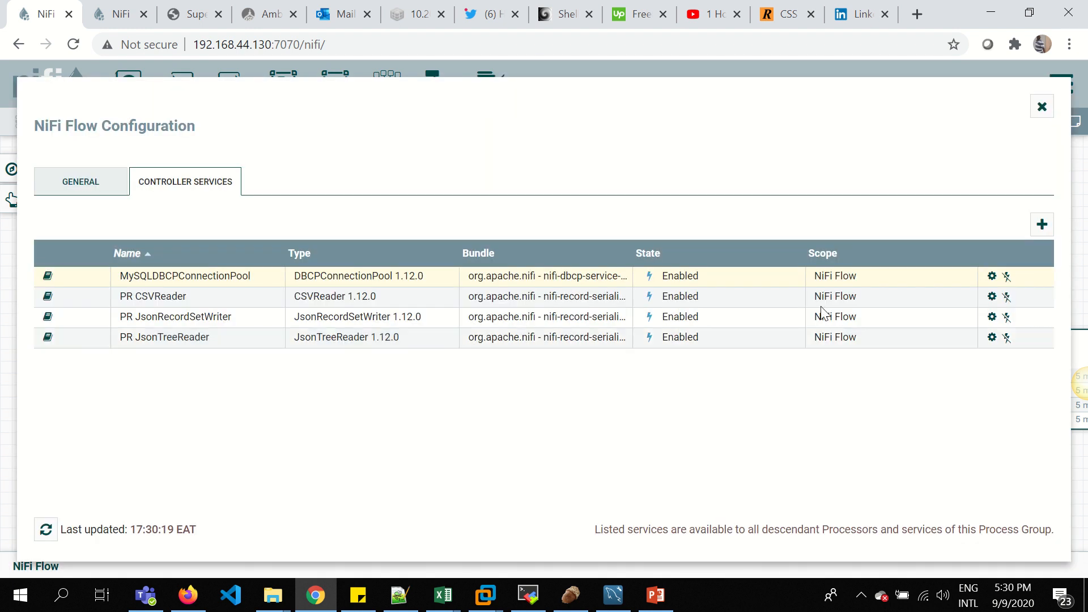
Step: Review the MySQLDBCPConnectionPool properties: jdbc:mysql Insurance URL on port 3306, user Mayfair
{"action": "left_click", "coordinate": [992, 276]}
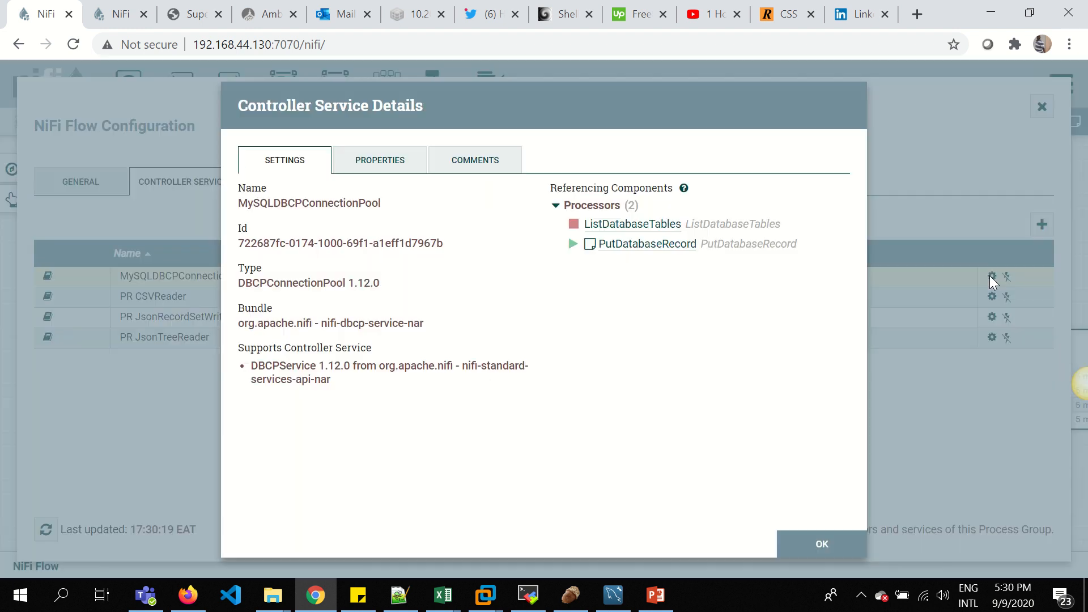
{"action": "left_click", "coordinate": [380, 159]}
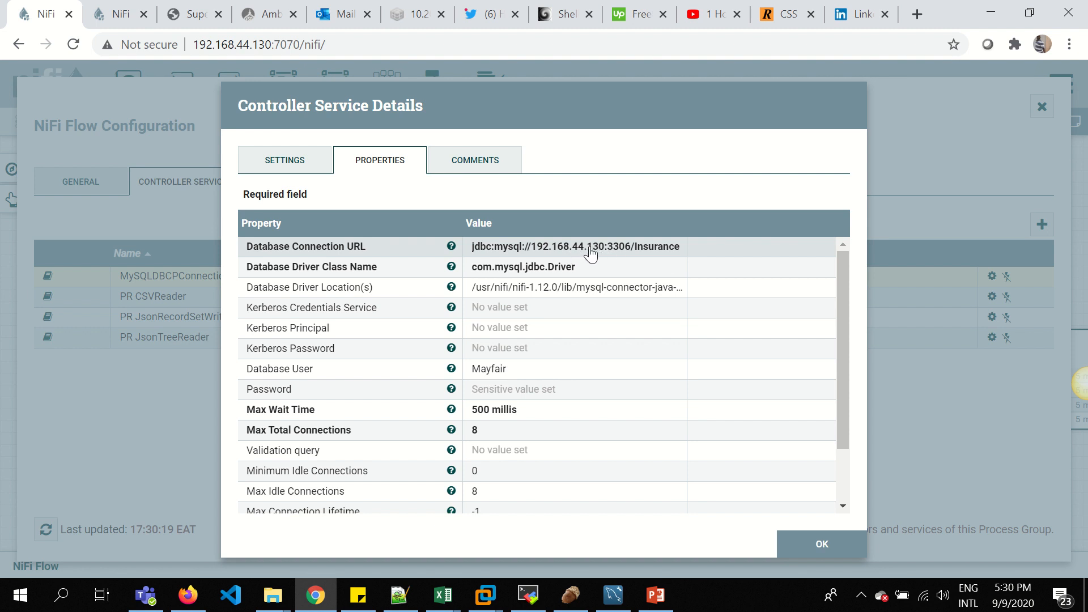
{"action": "mouse_move", "coordinate": [506, 595]}
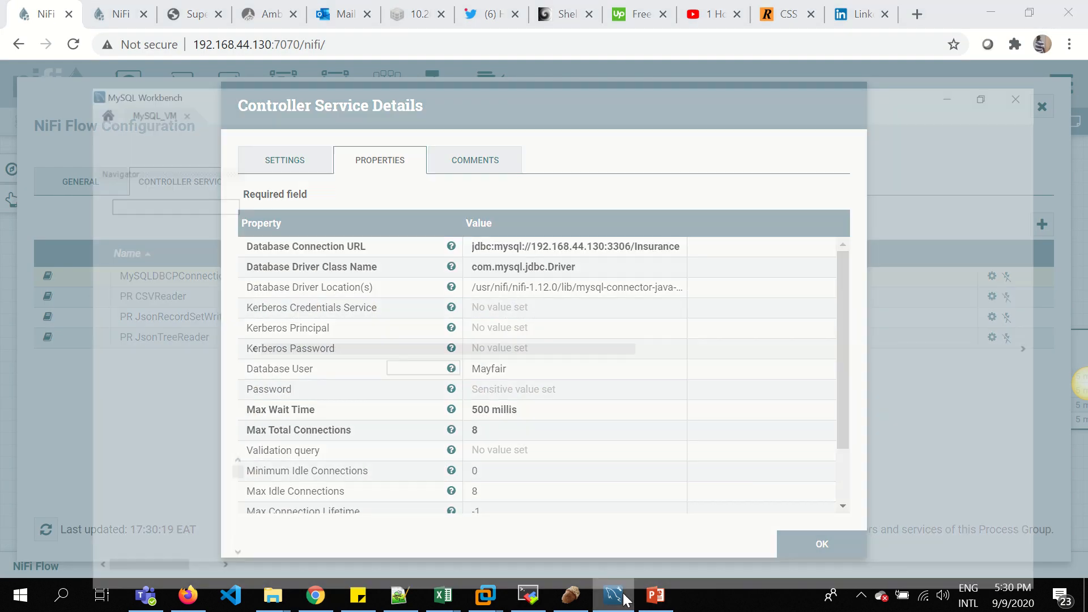
Step: In MySQL Workbench, review the 1000 rows returned from Insurance.vw_premium_register
{"action": "left_click", "coordinate": [610, 595]}
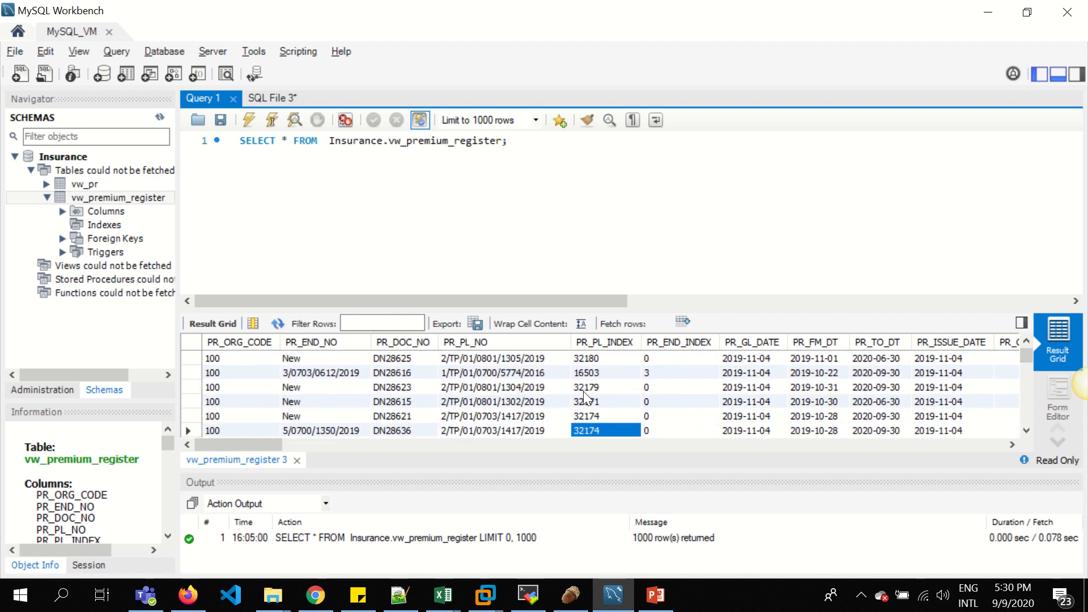
{"action": "scroll", "scroll_direction": "down", "scroll_amount": 3}
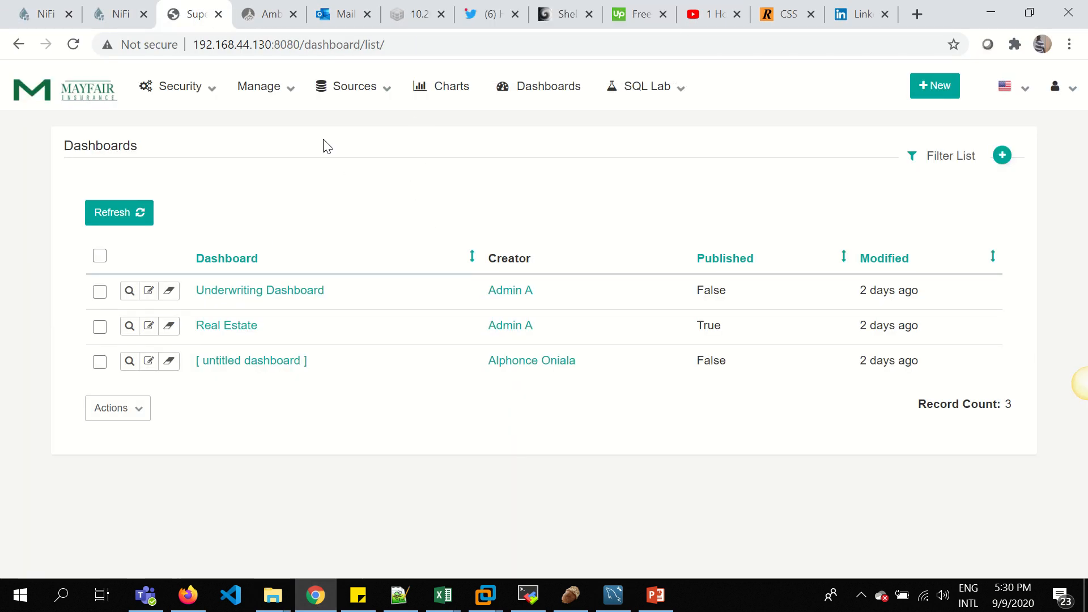
{"action": "mouse_move", "coordinate": [480, 157]}
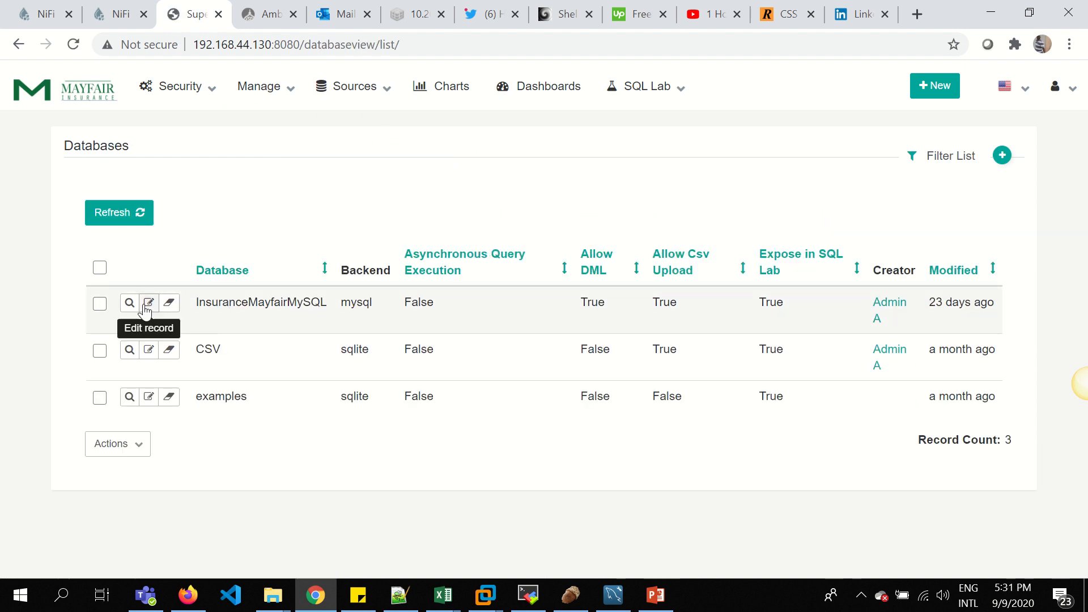
{"action": "left_click", "coordinate": [149, 301]}
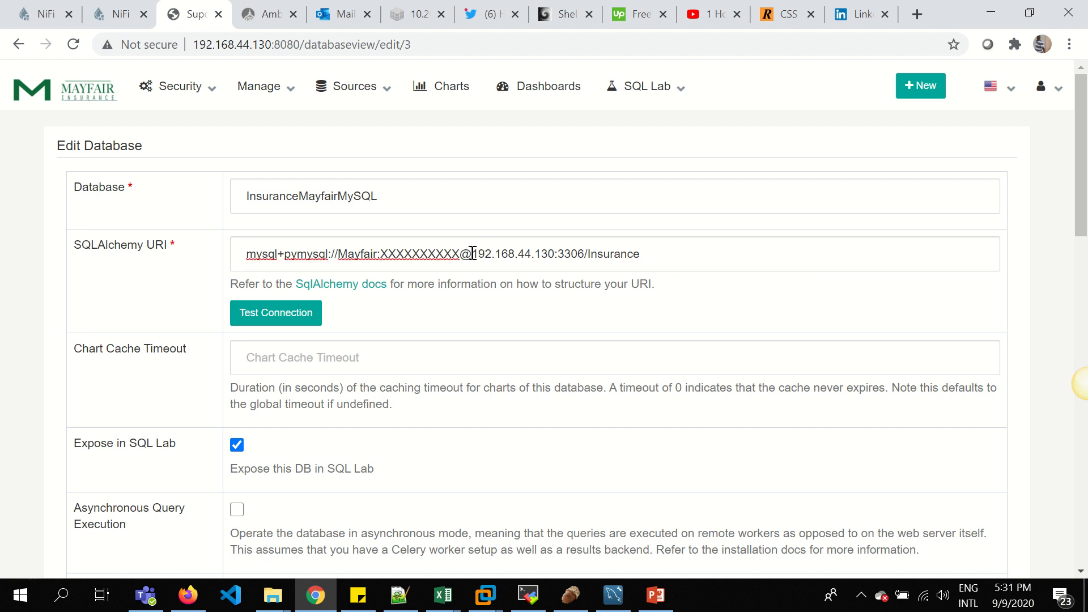
{"action": "double_click", "coordinate": [513, 253]}
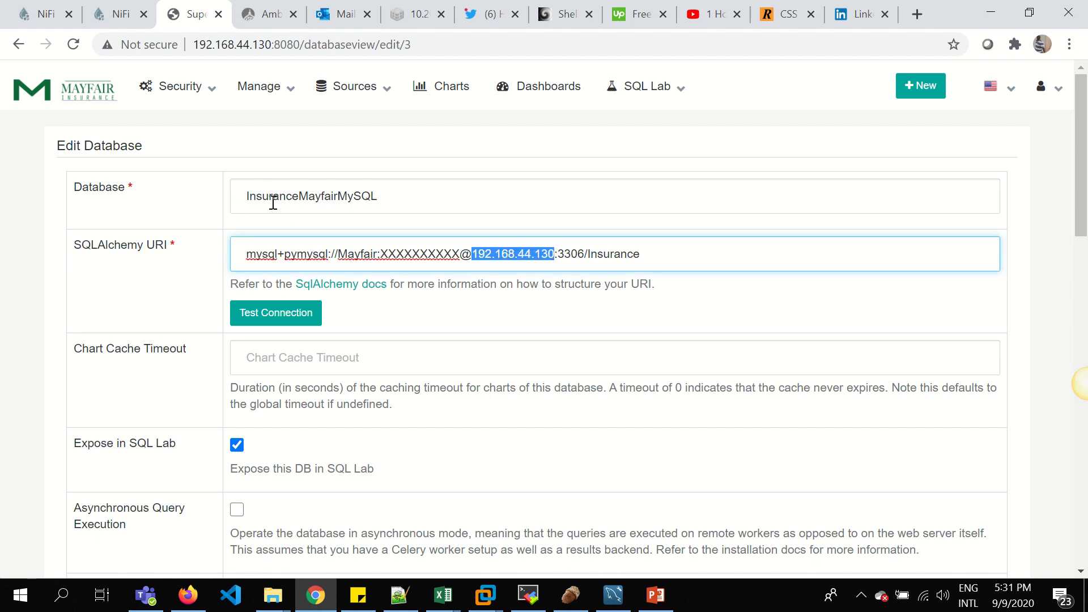
{"action": "left_click", "coordinate": [548, 86]}
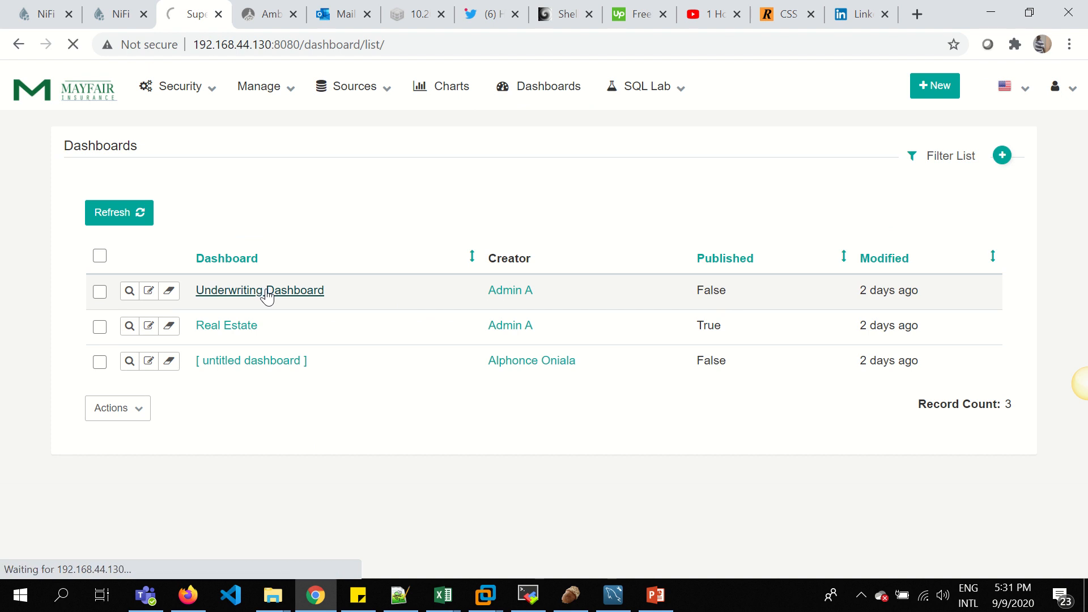
Step: On the Underwriting Dashboard, set the GL Date Filter to a custom September 2020 range
{"action": "left_click", "coordinate": [258, 290]}
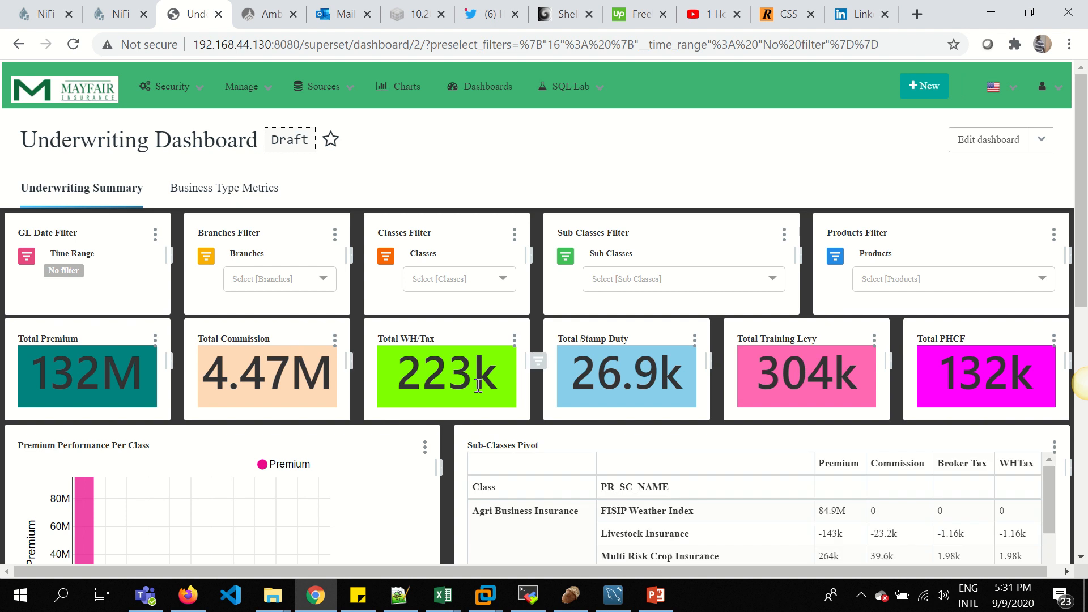
{"action": "mouse_move", "coordinate": [762, 370]}
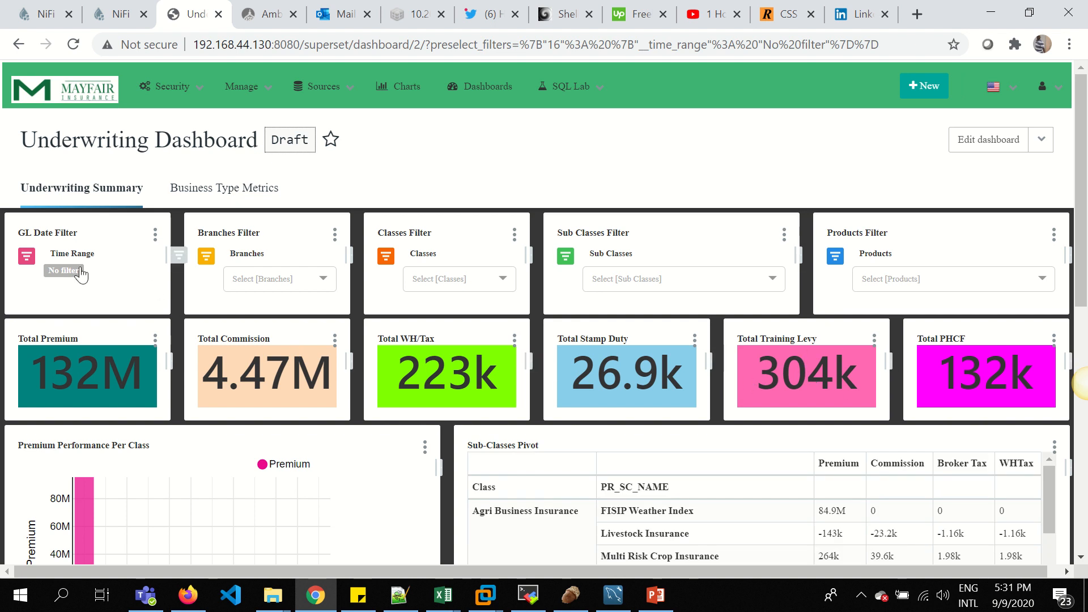
{"action": "left_click", "coordinate": [64, 270]}
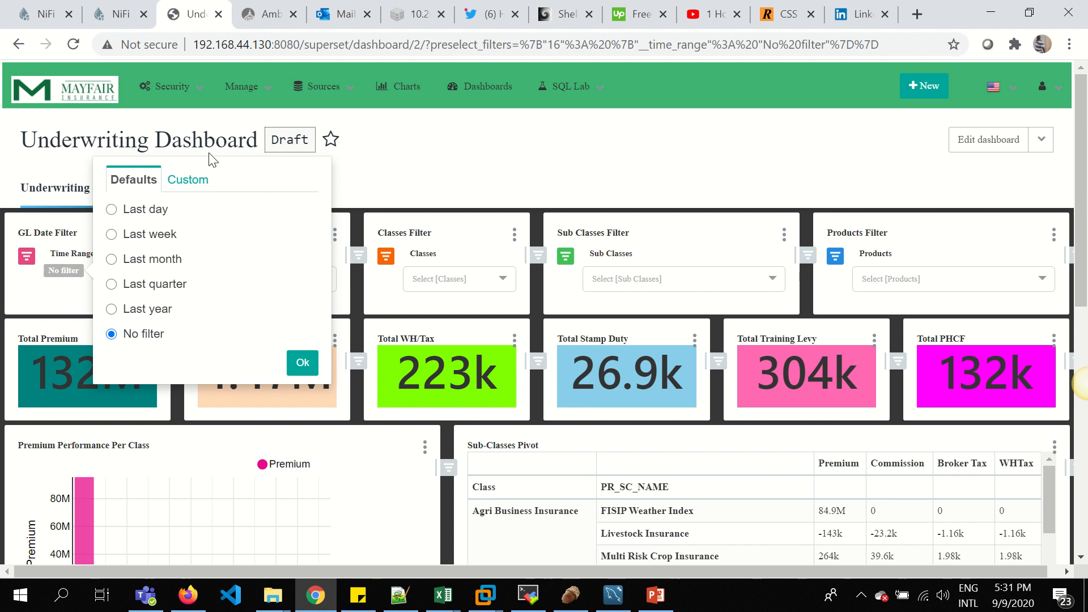
{"action": "left_click", "coordinate": [187, 180]}
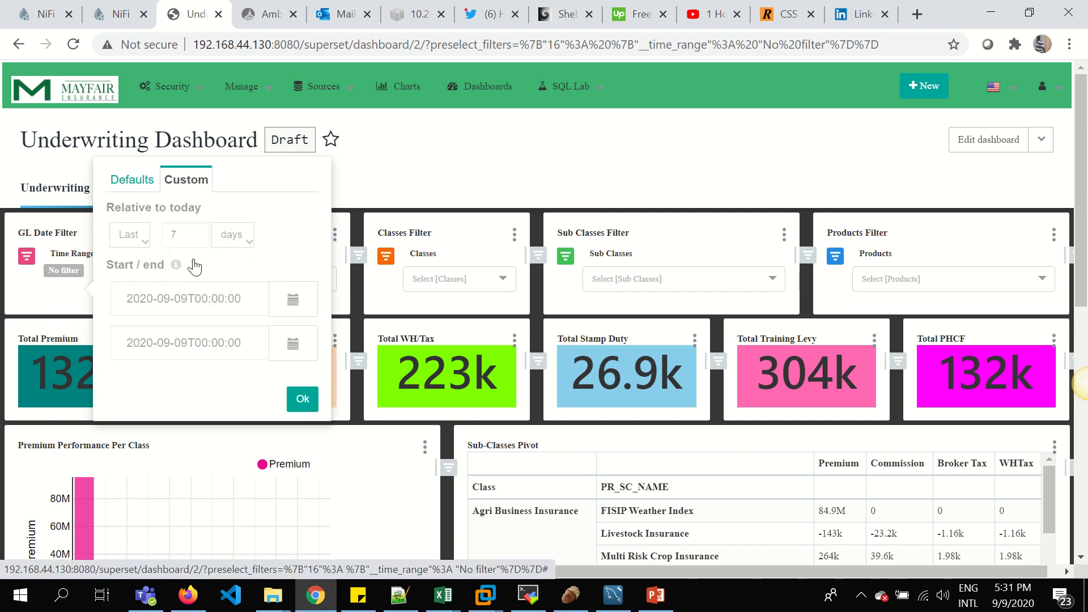
{"action": "left_click", "coordinate": [293, 298]}
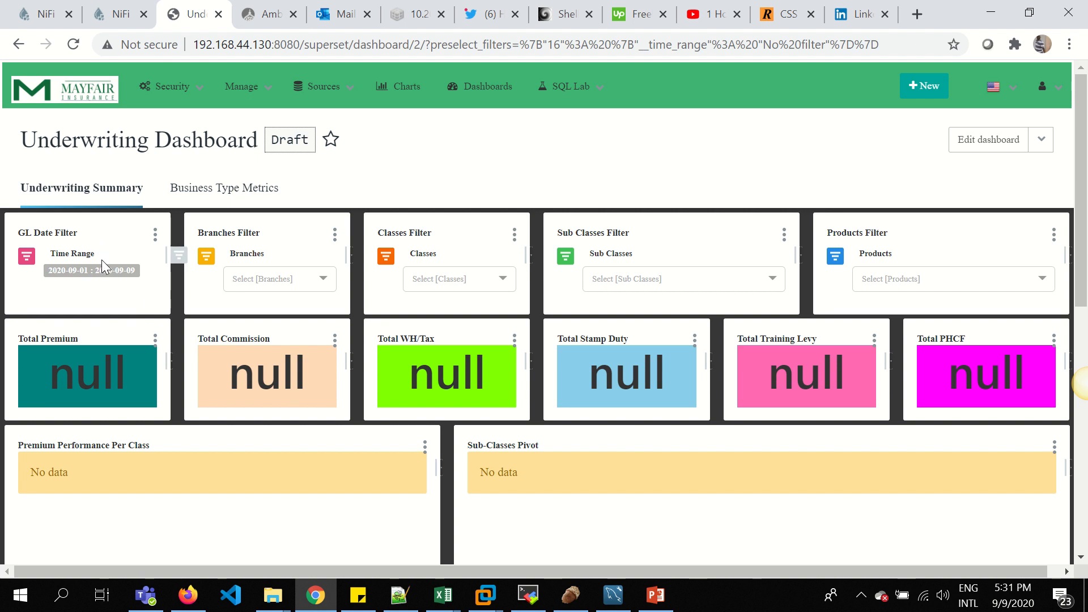
Step: Change the GL Date Filter start to 2018-09-01, giving a 2018-09-01 to 2020-09-09 range with 132M premium
{"action": "left_click", "coordinate": [90, 270]}
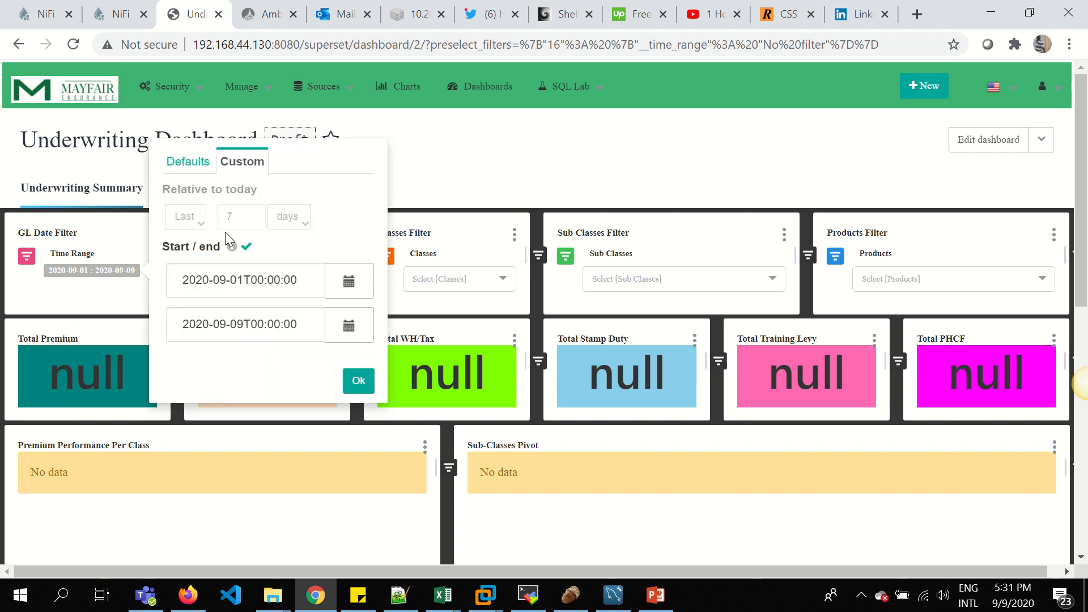
{"action": "left_click", "coordinate": [350, 281]}
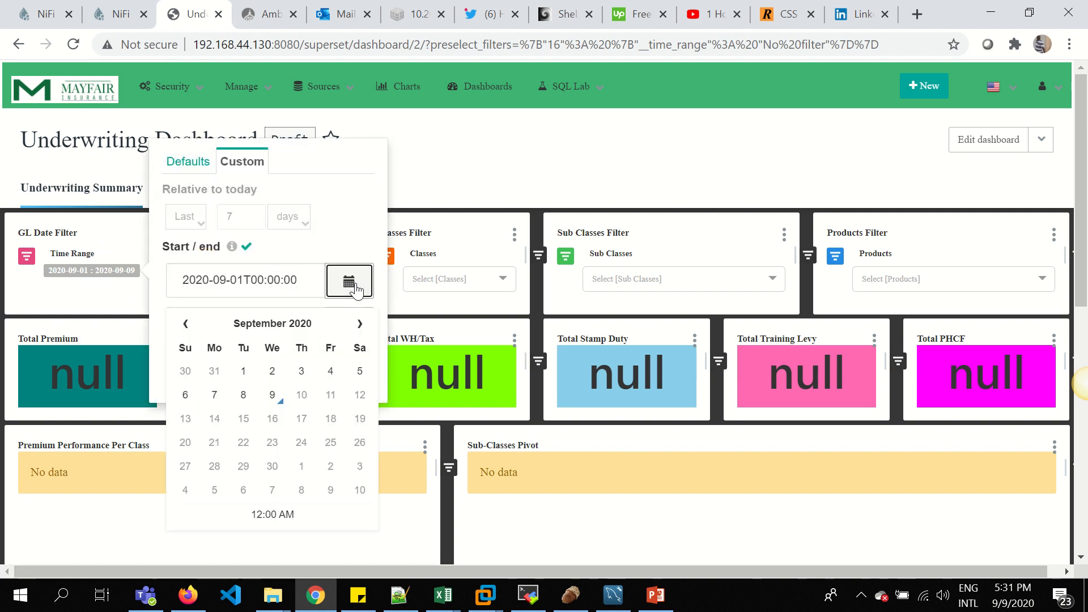
{"action": "left_click", "coordinate": [244, 279]}
{"action": "type", "text": "18"}
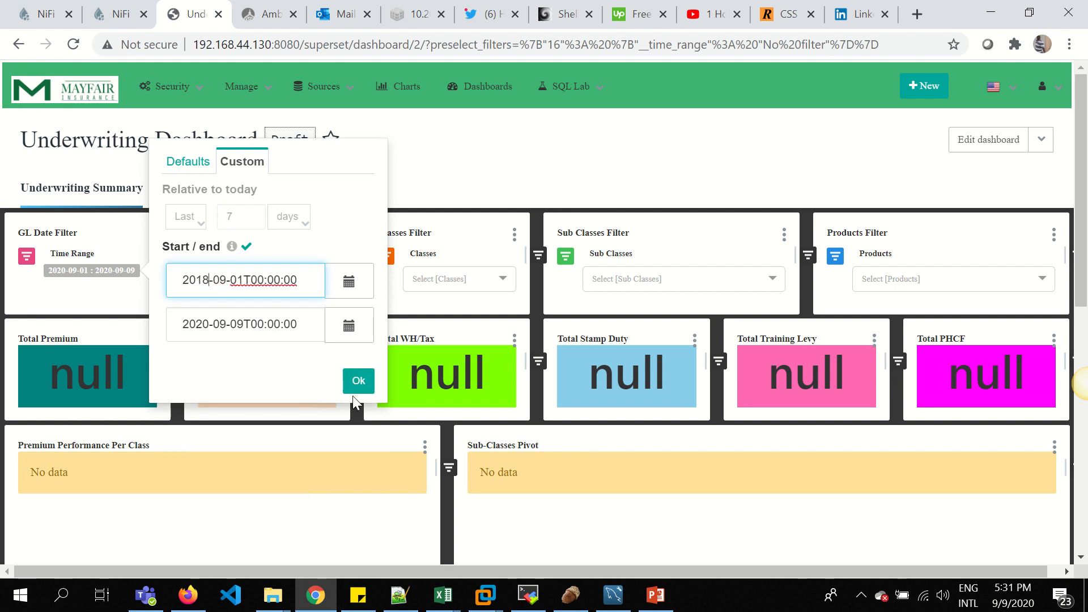
{"action": "left_click", "coordinate": [358, 381]}
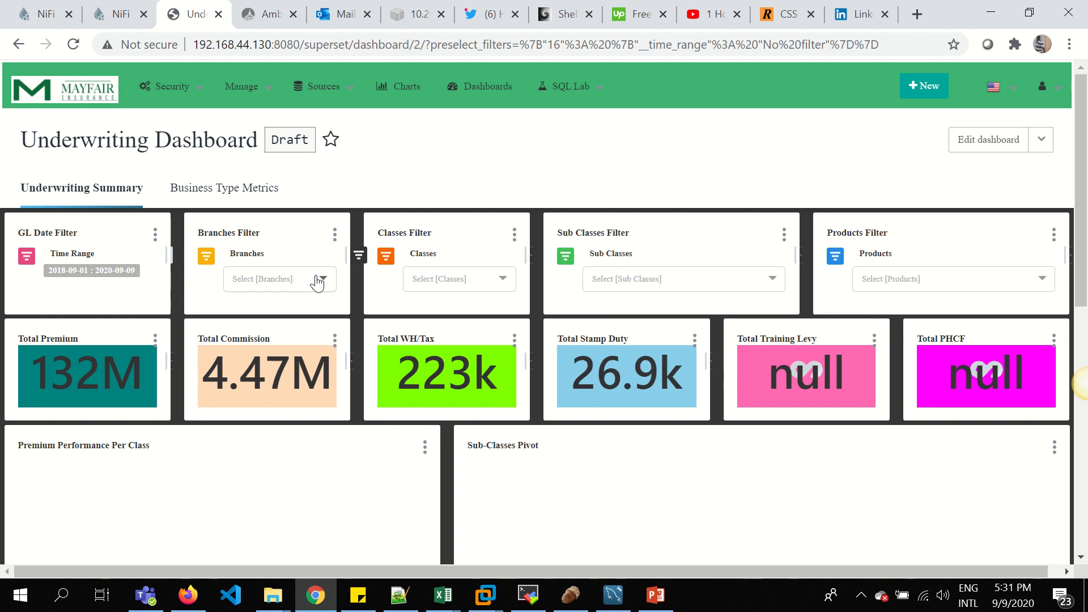
Step: Filter the dashboard to the Lusaka branch, showing Total Commission 4.44M
{"action": "left_click", "coordinate": [279, 279]}
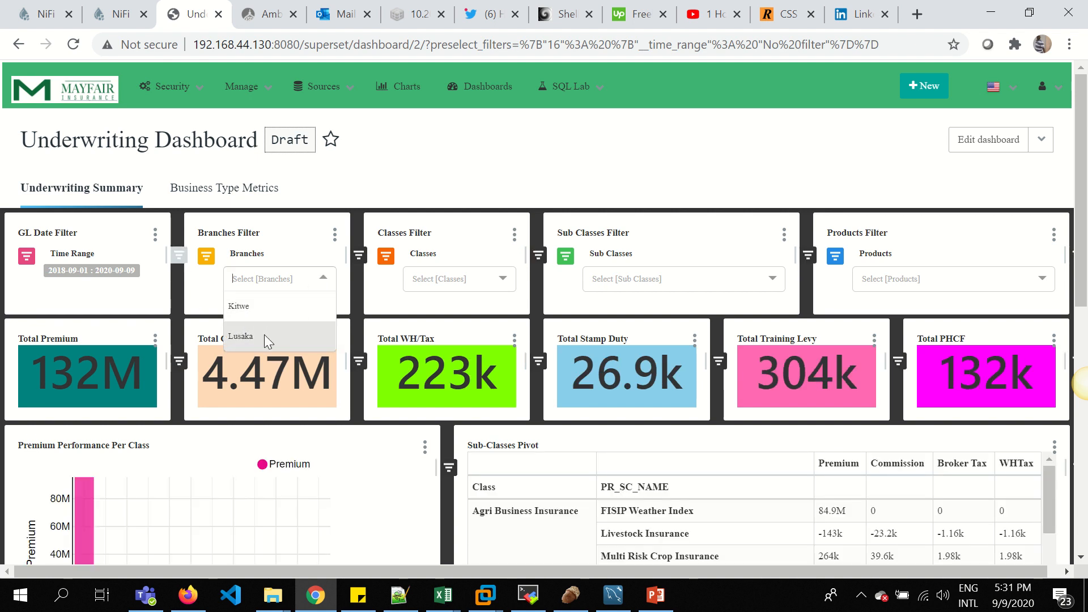
{"action": "left_click", "coordinate": [240, 336]}
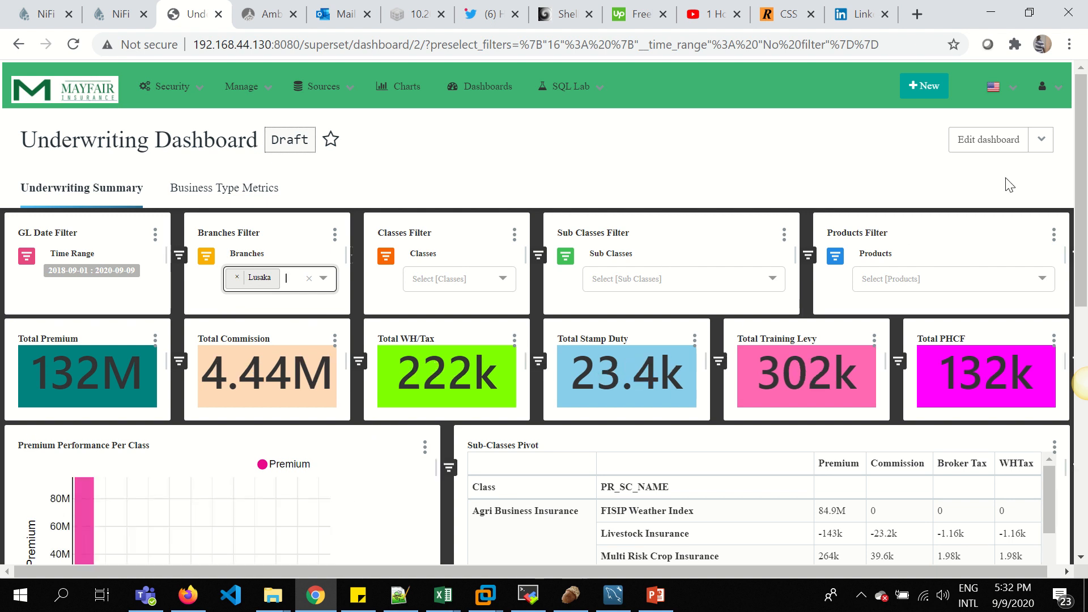
{"action": "scroll", "scroll_direction": "down", "scroll_amount": 3}
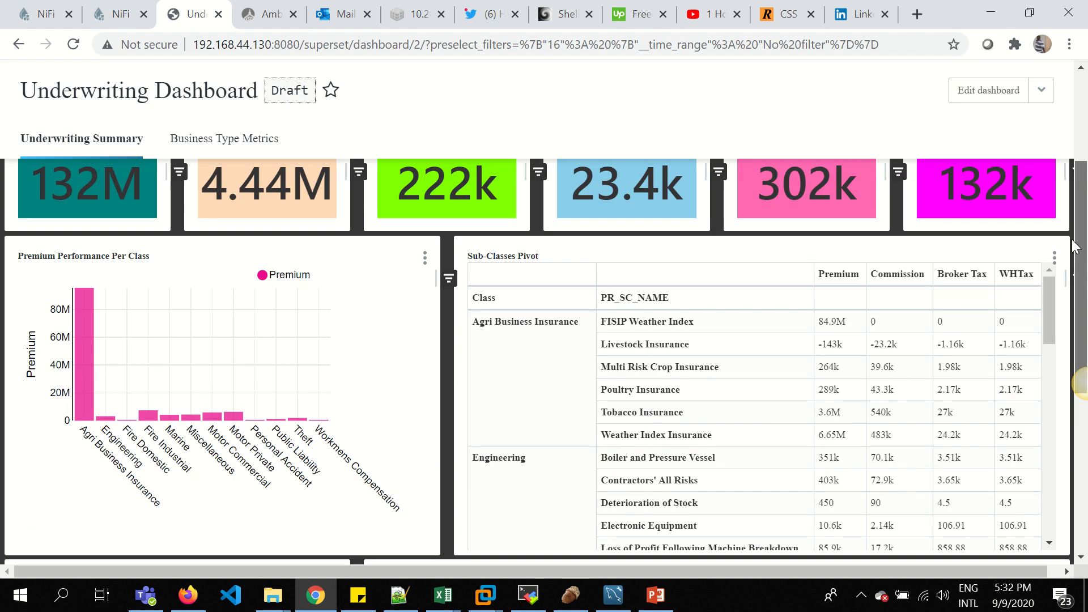
{"action": "scroll", "scroll_direction": "down", "scroll_amount": 3}
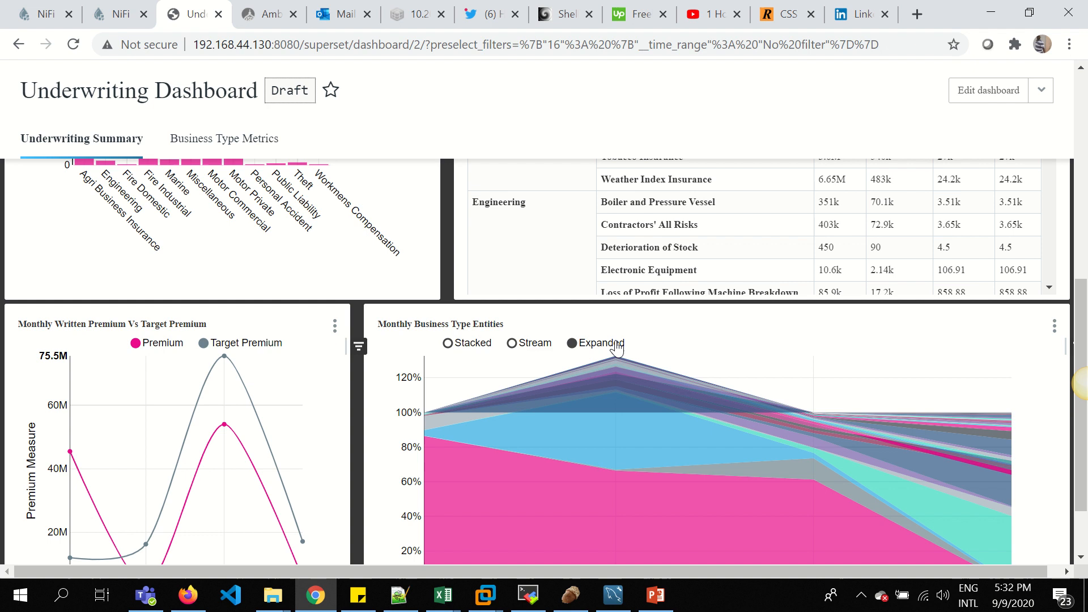
Step: Toggle the business type entities chart between Stream and Stacked, then go to Business Type Metrics
{"action": "left_click", "coordinate": [447, 342]}
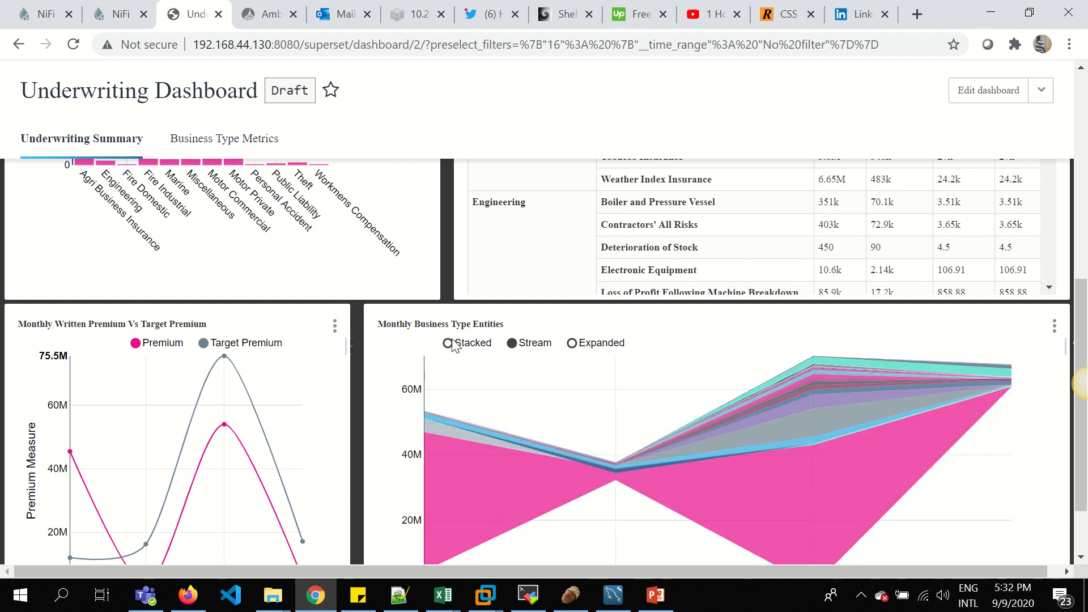
{"action": "left_click", "coordinate": [449, 342]}
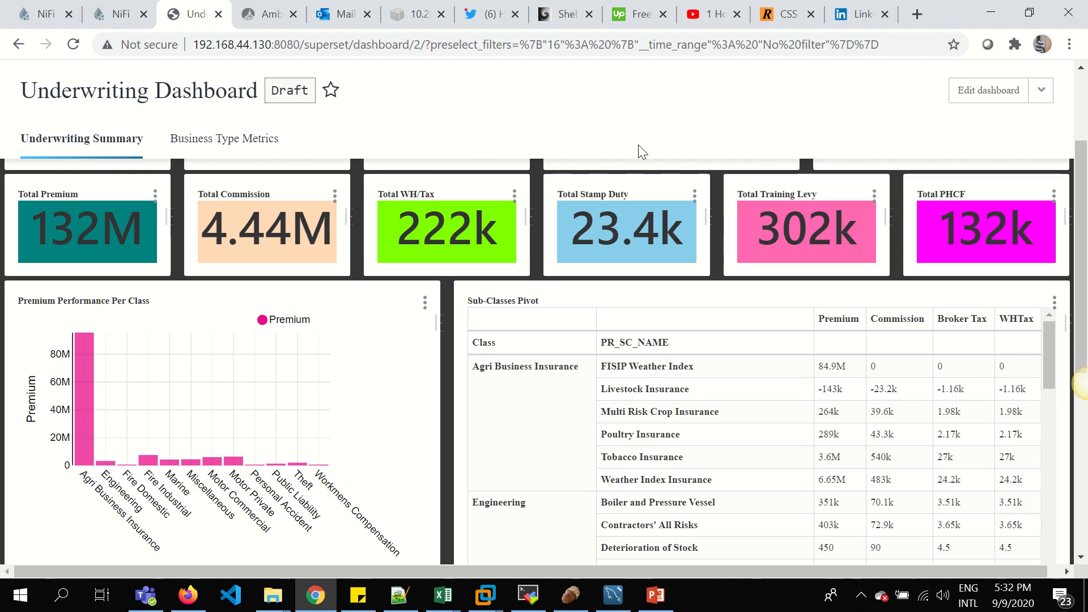
{"action": "left_click", "coordinate": [217, 139]}
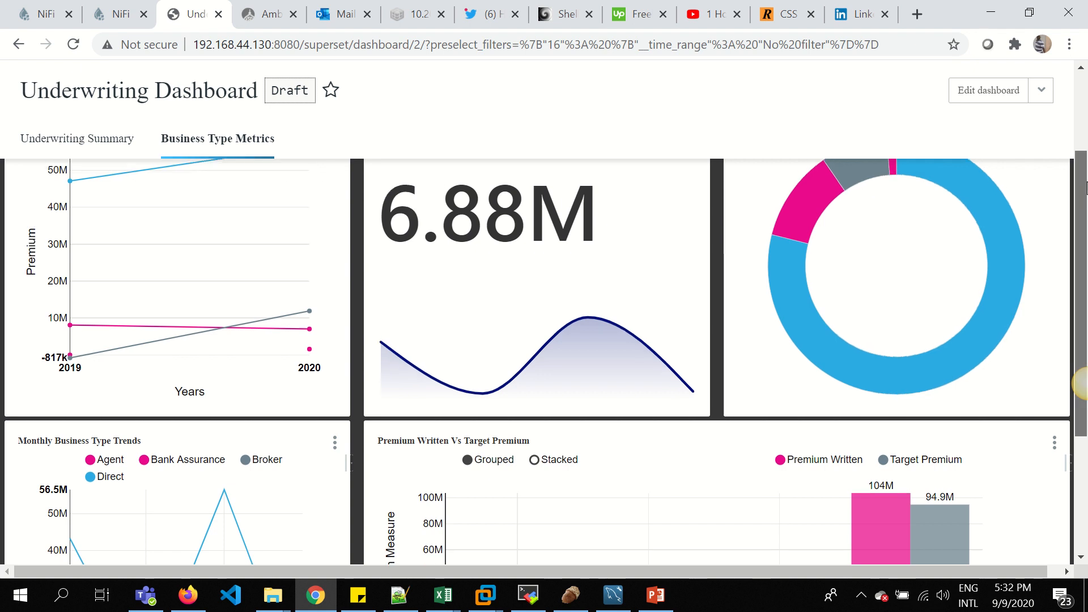
Step: Stack the Premium Written Vs Target Premium bars per business type, then bring up the Ambari dashboard
{"action": "scroll", "scroll_direction": "down", "scroll_amount": 3}
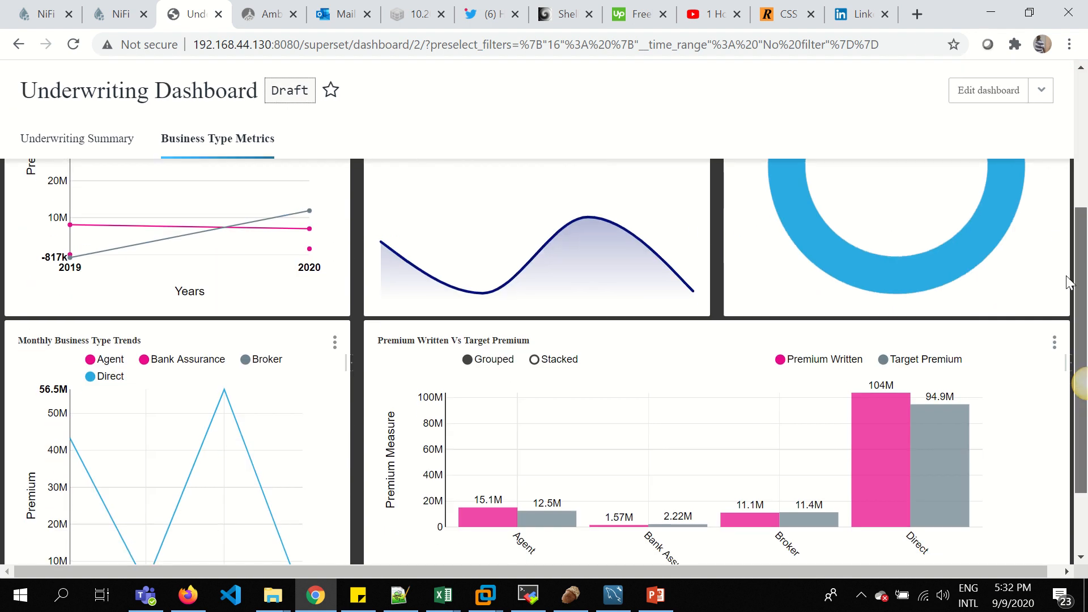
{"action": "scroll", "scroll_direction": "down", "scroll_amount": 3}
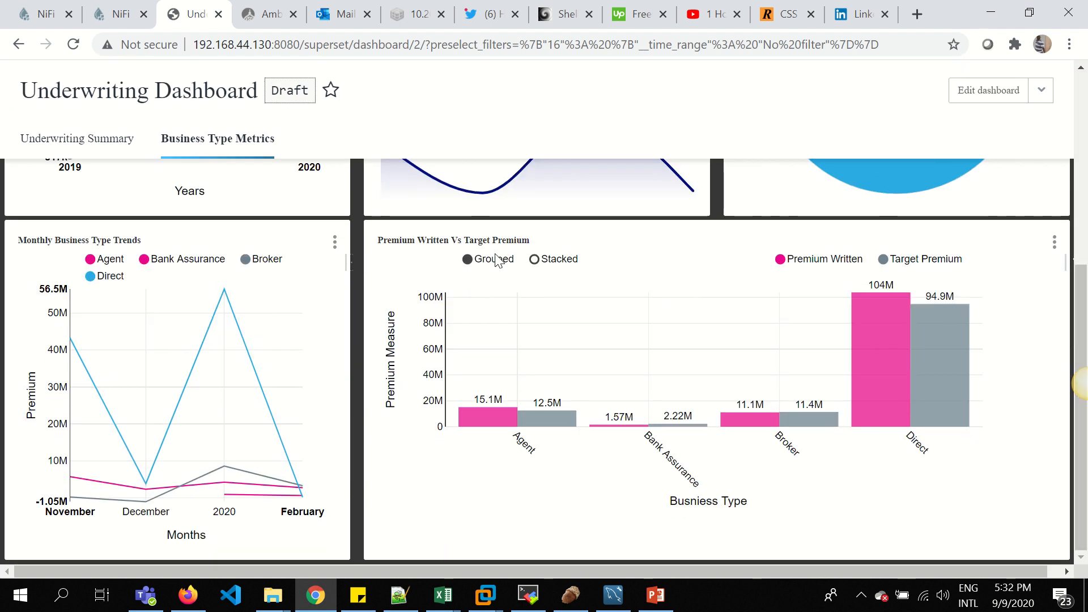
{"action": "left_click", "coordinate": [534, 258]}
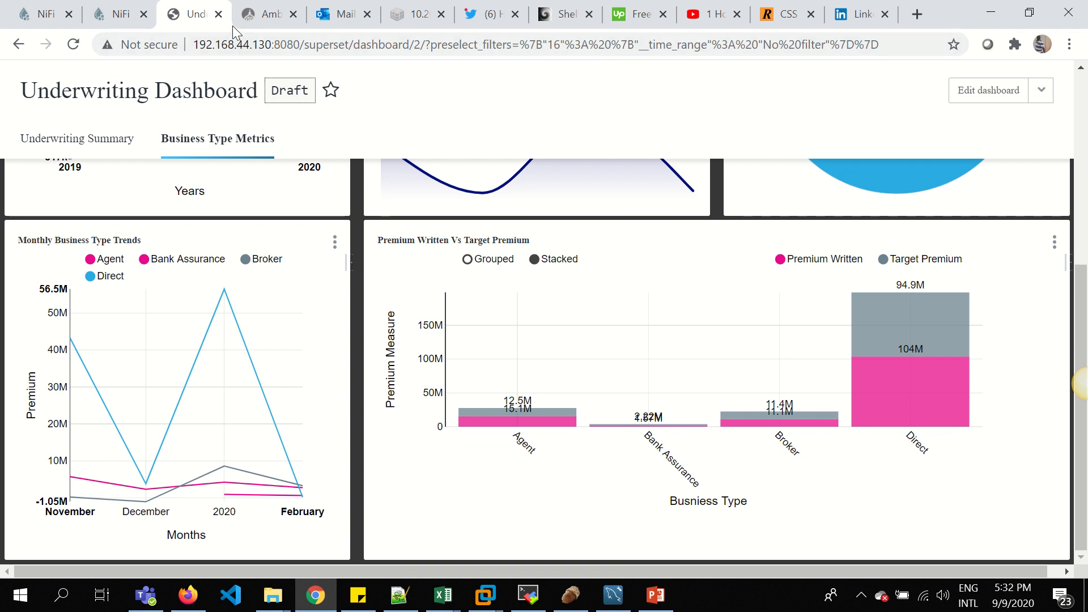
{"action": "left_click", "coordinate": [268, 14]}
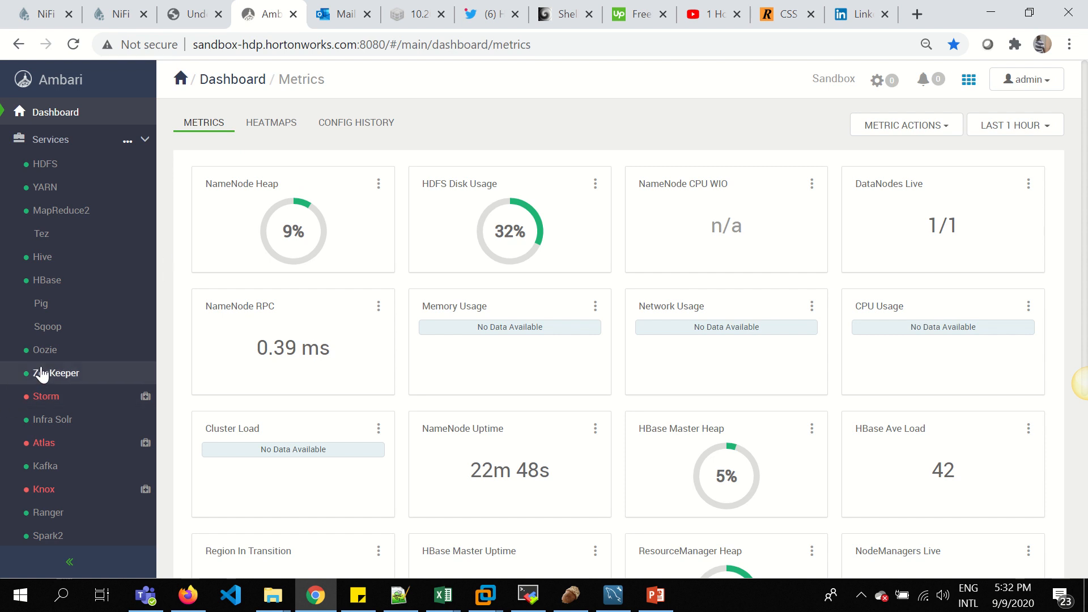
Step: View the Hive, HBase and HDFS service summaries, ending on HDFS with one live DataNode
{"action": "left_click", "coordinate": [42, 258]}
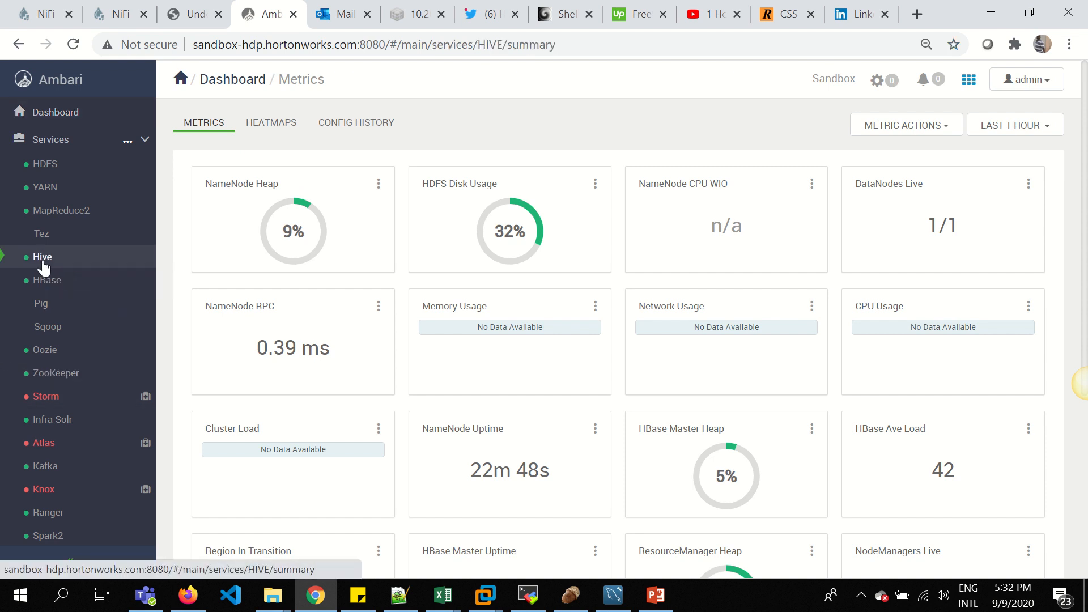
{"action": "left_click", "coordinate": [41, 258]}
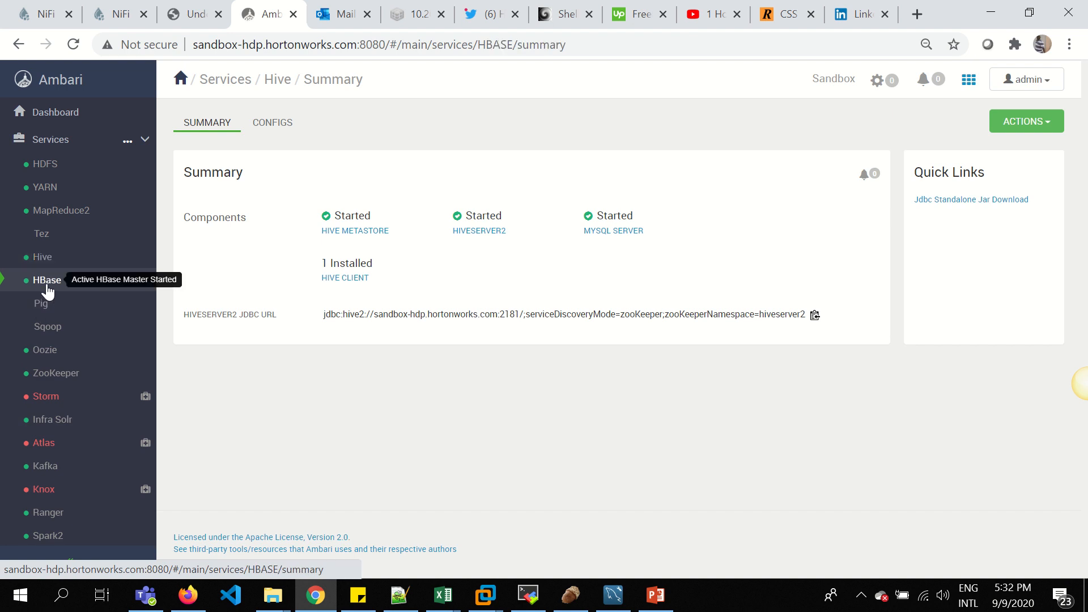
{"action": "left_click", "coordinate": [46, 279]}
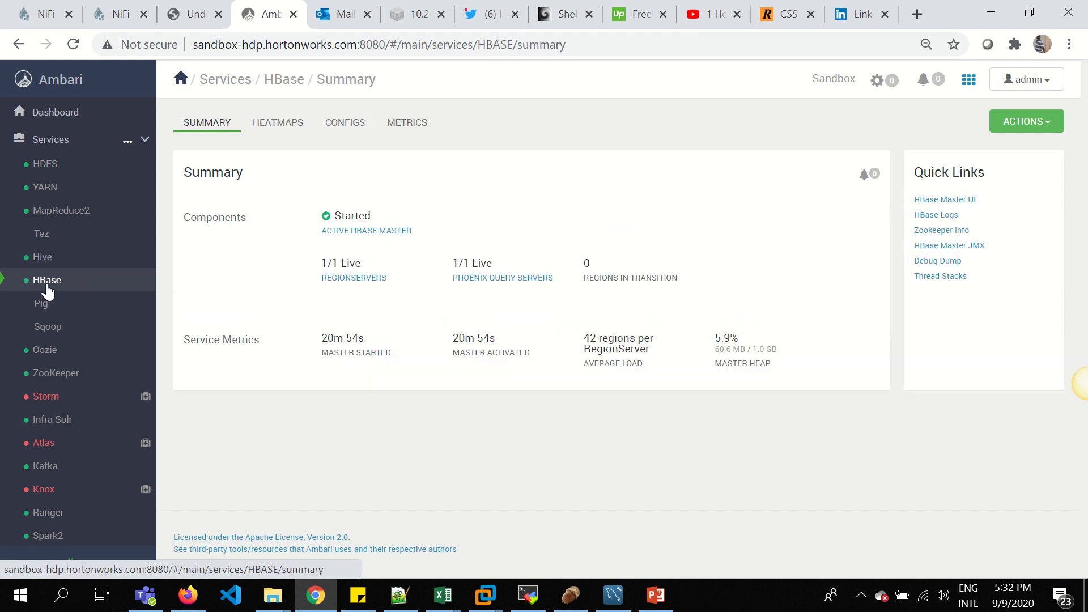
{"action": "left_click", "coordinate": [44, 163]}
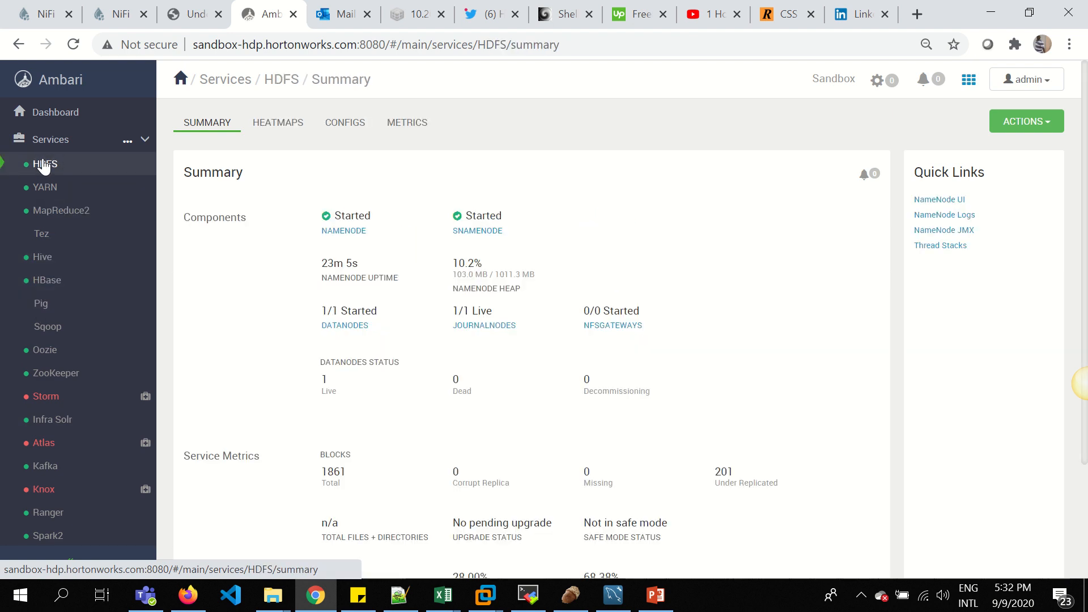